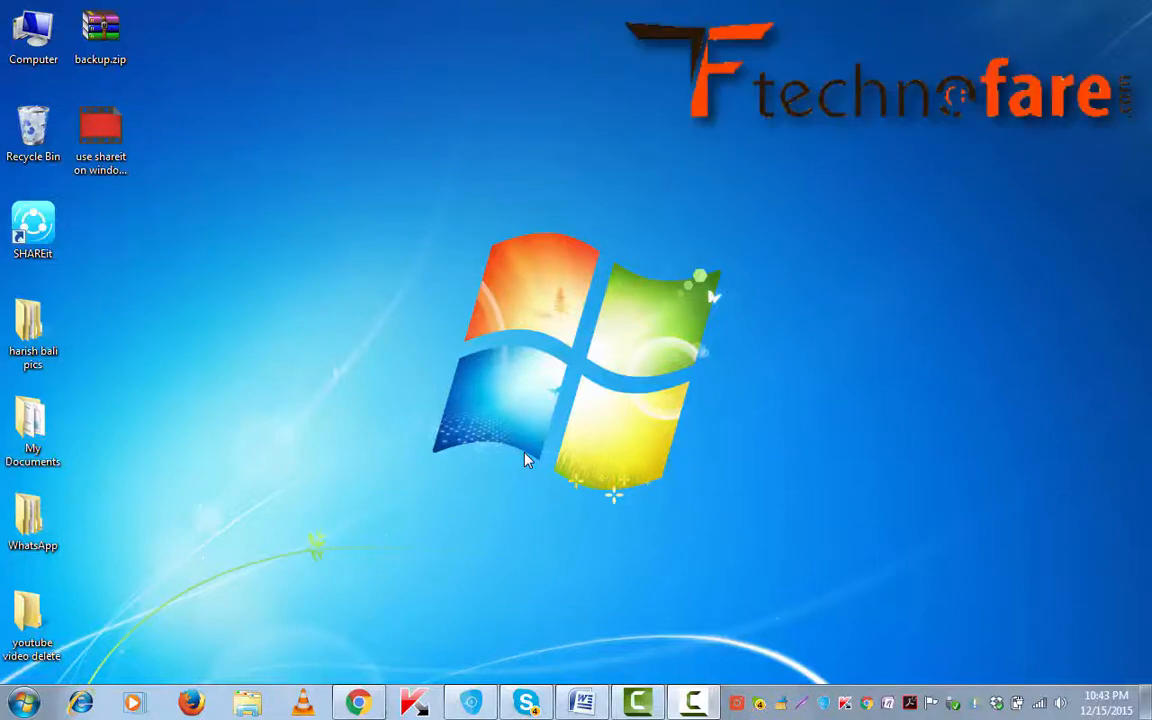
{"action": "mouse_move", "coordinate": [505, 467]}
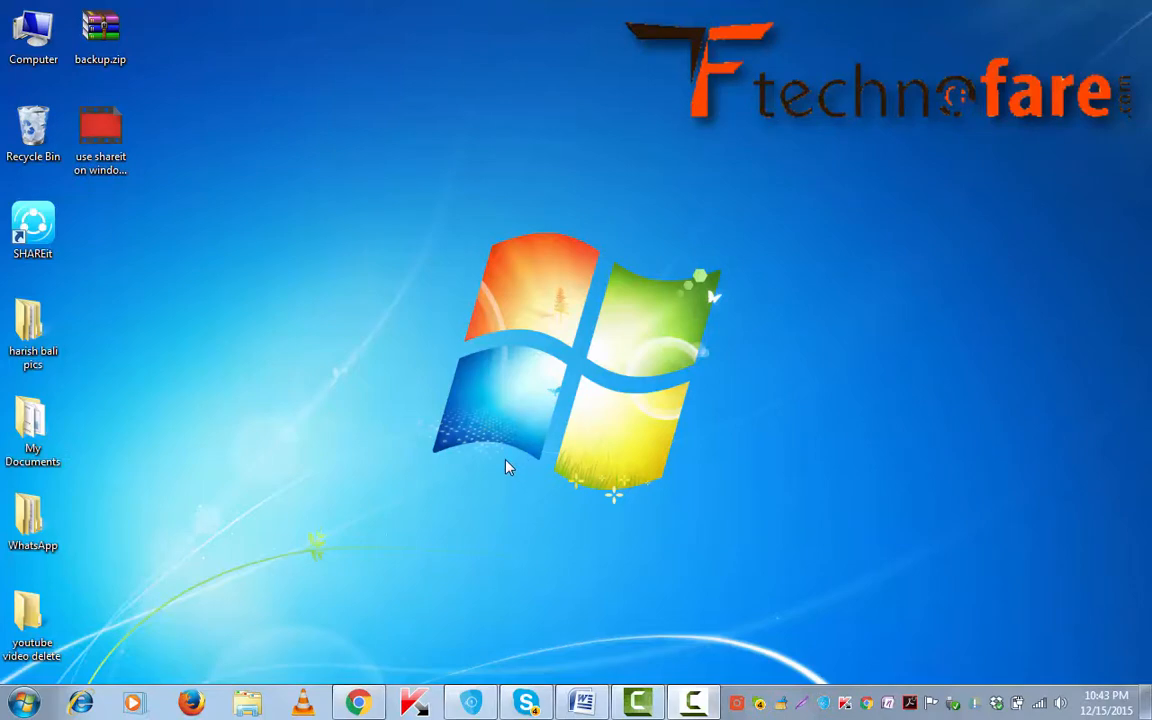
Launch Google Chrome from the taskbar to show the Gmail inbox.
{"action": "left_click", "coordinate": [358, 701]}
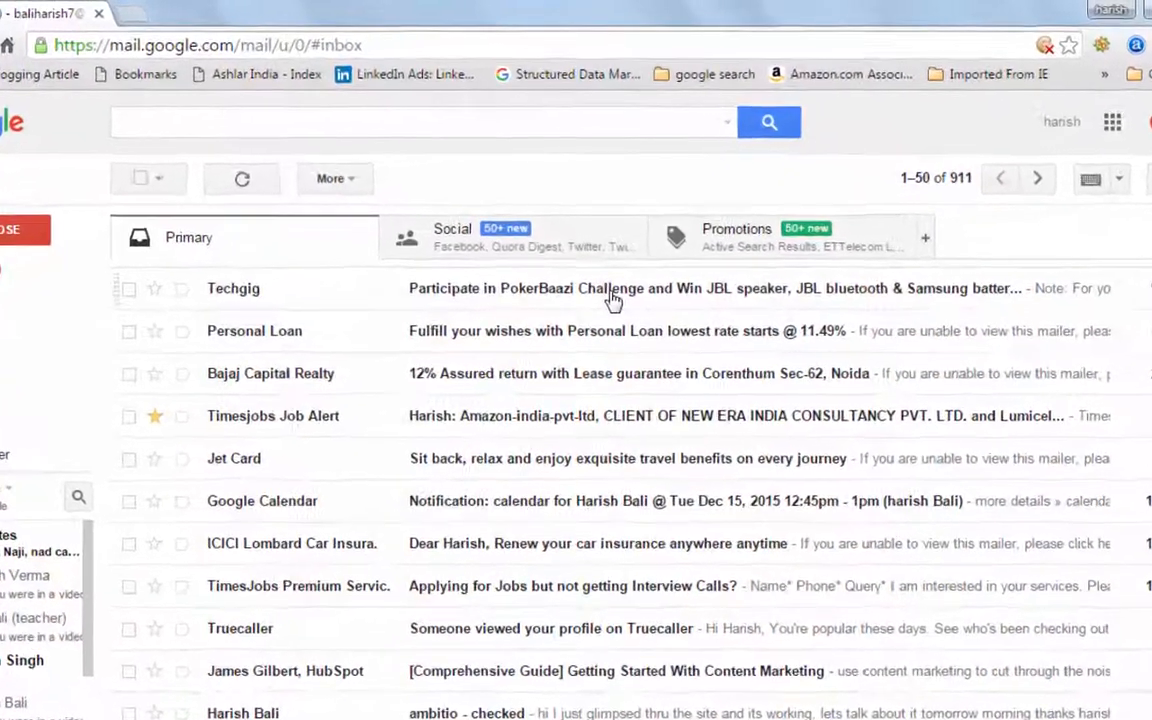
Open the Techgig contest email and choose Block "Techgig" from its reply dropdown.
{"action": "left_click", "coordinate": [613, 288]}
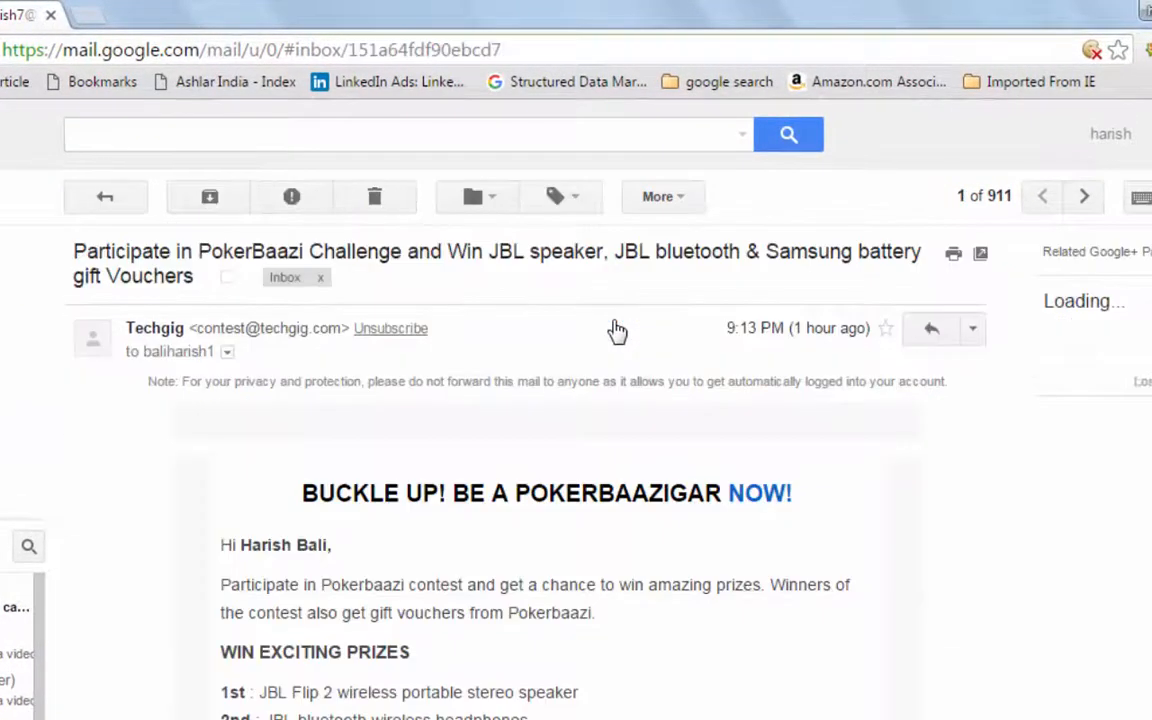
{"action": "left_click", "coordinate": [972, 328]}
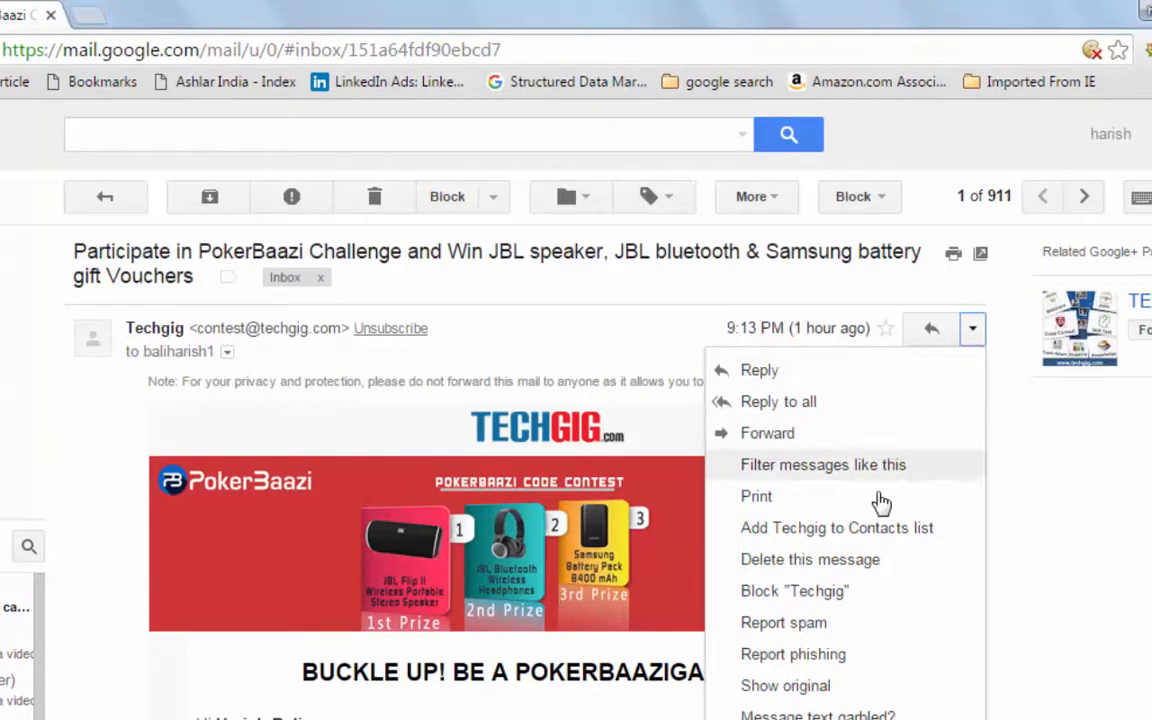
{"action": "left_click", "coordinate": [793, 591]}
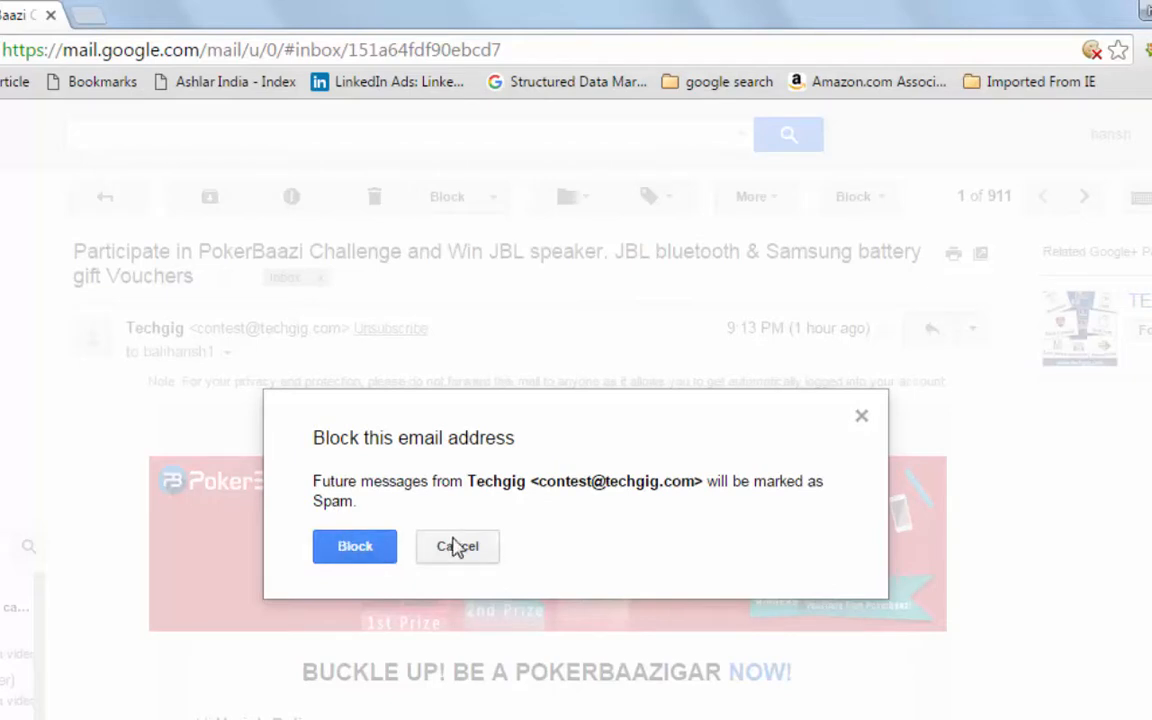
{"action": "mouse_move", "coordinate": [520, 509]}
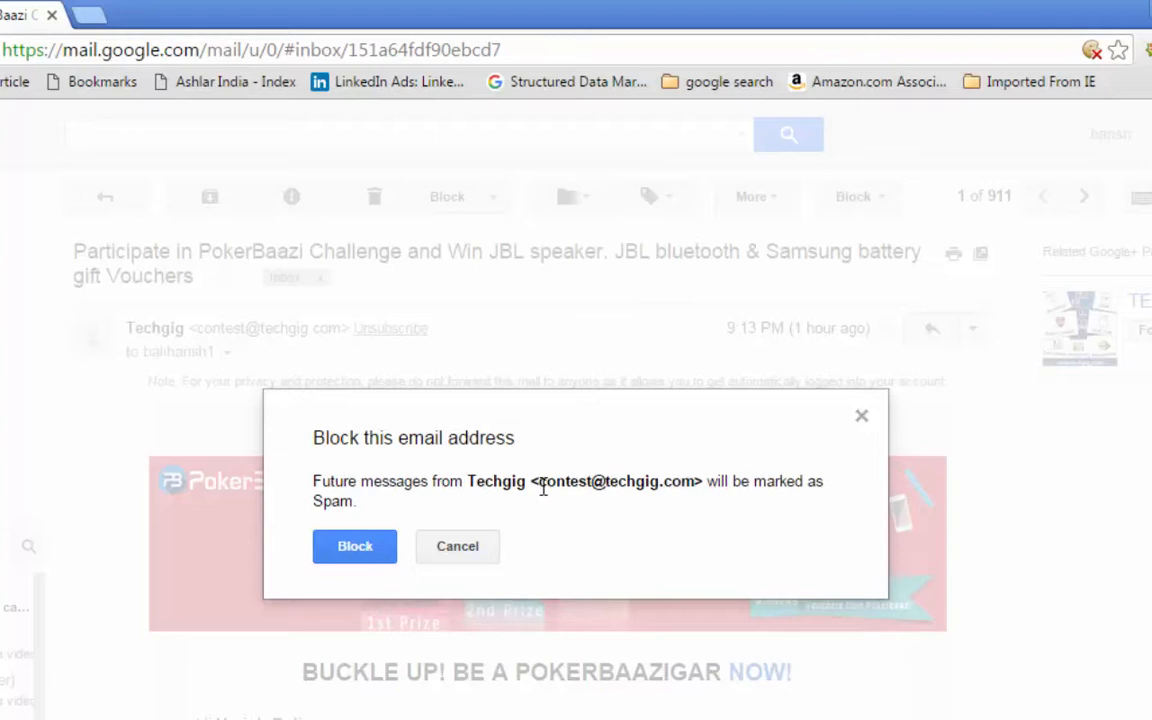
{"action": "mouse_move", "coordinate": [707, 508]}
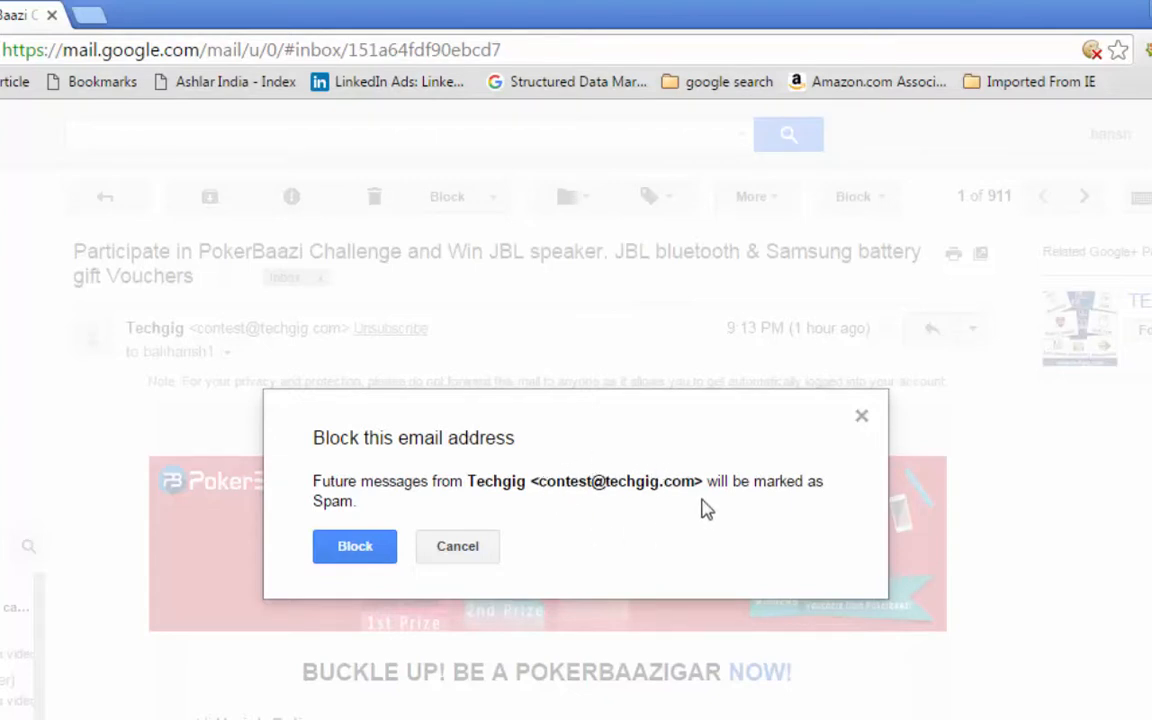
{"action": "mouse_move", "coordinate": [625, 507]}
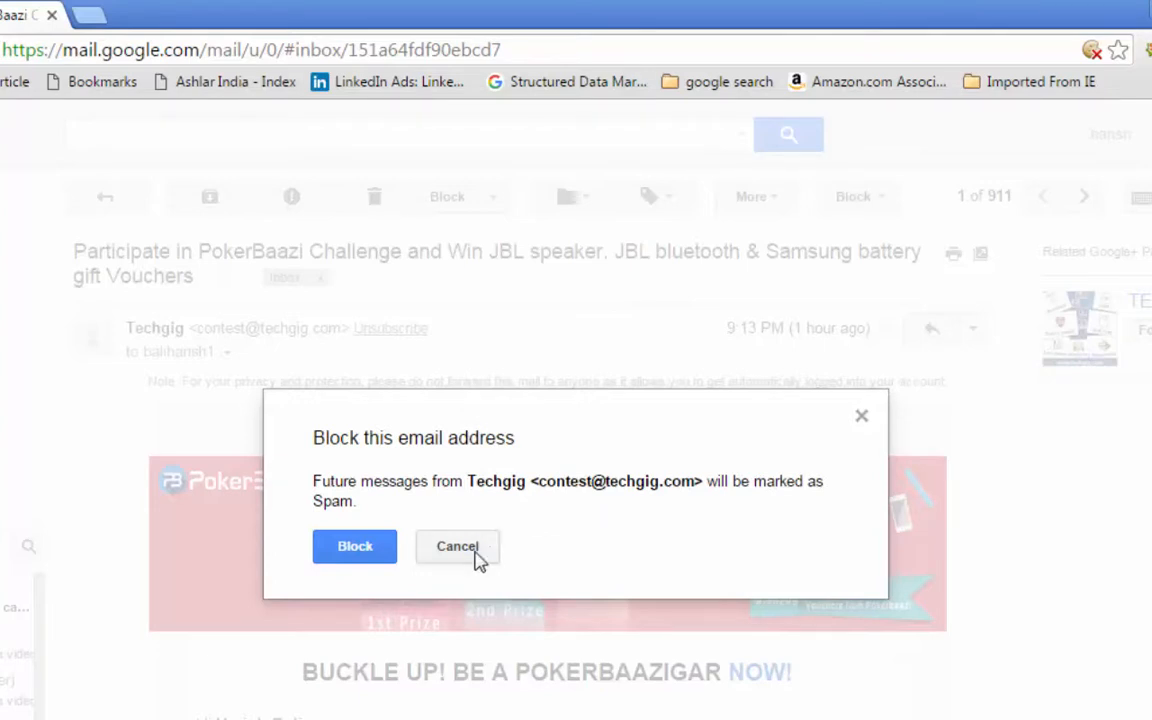
Cancel the block prompt, select the sender's address, and open Filters and Blocked Addresses settings.
{"action": "left_click", "coordinate": [457, 546]}
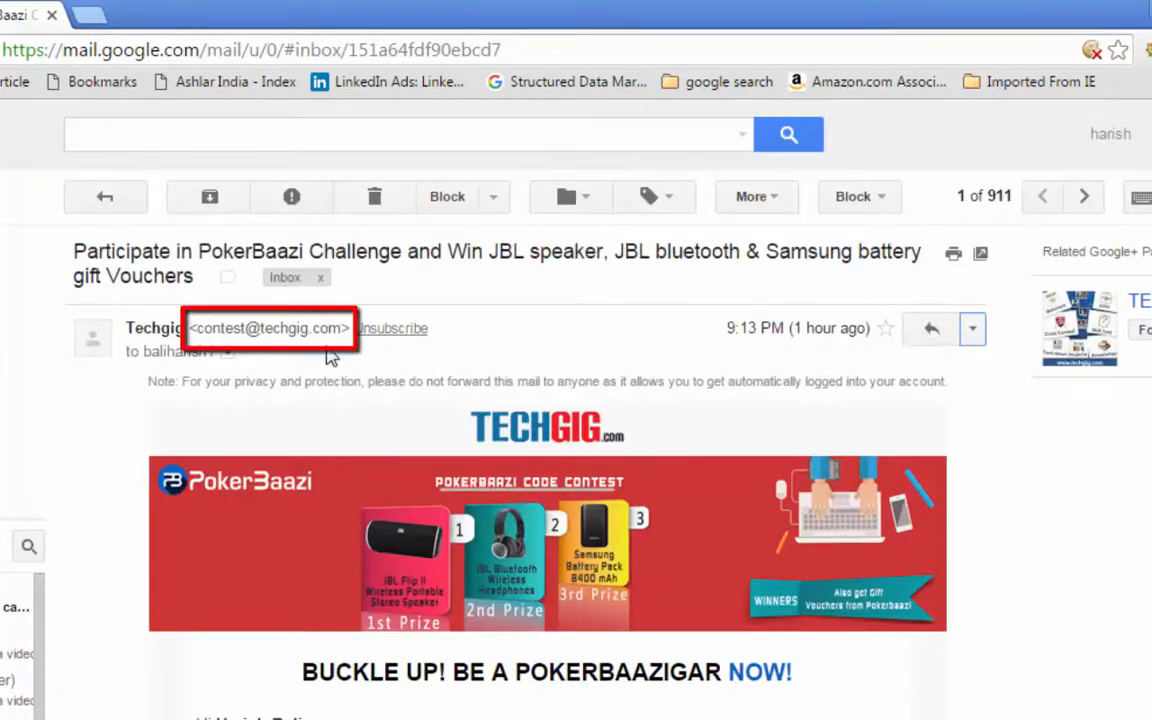
{"action": "double_click", "coordinate": [268, 328]}
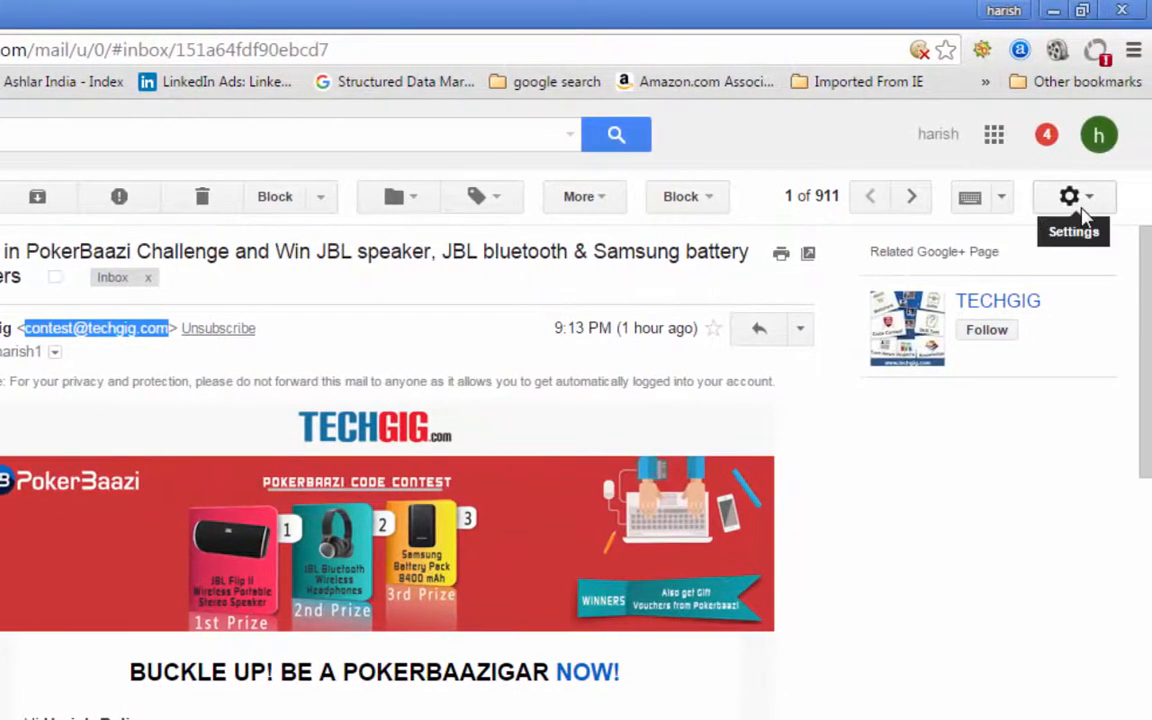
{"action": "left_click", "coordinate": [1069, 196]}
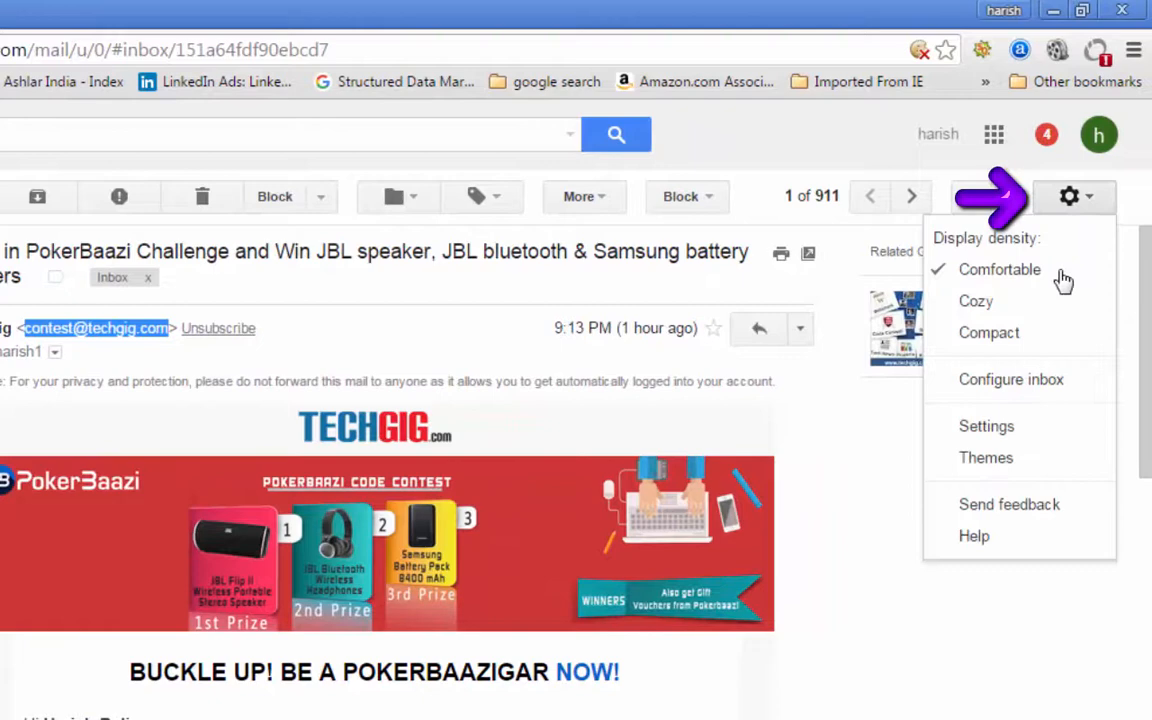
{"action": "left_click", "coordinate": [986, 426]}
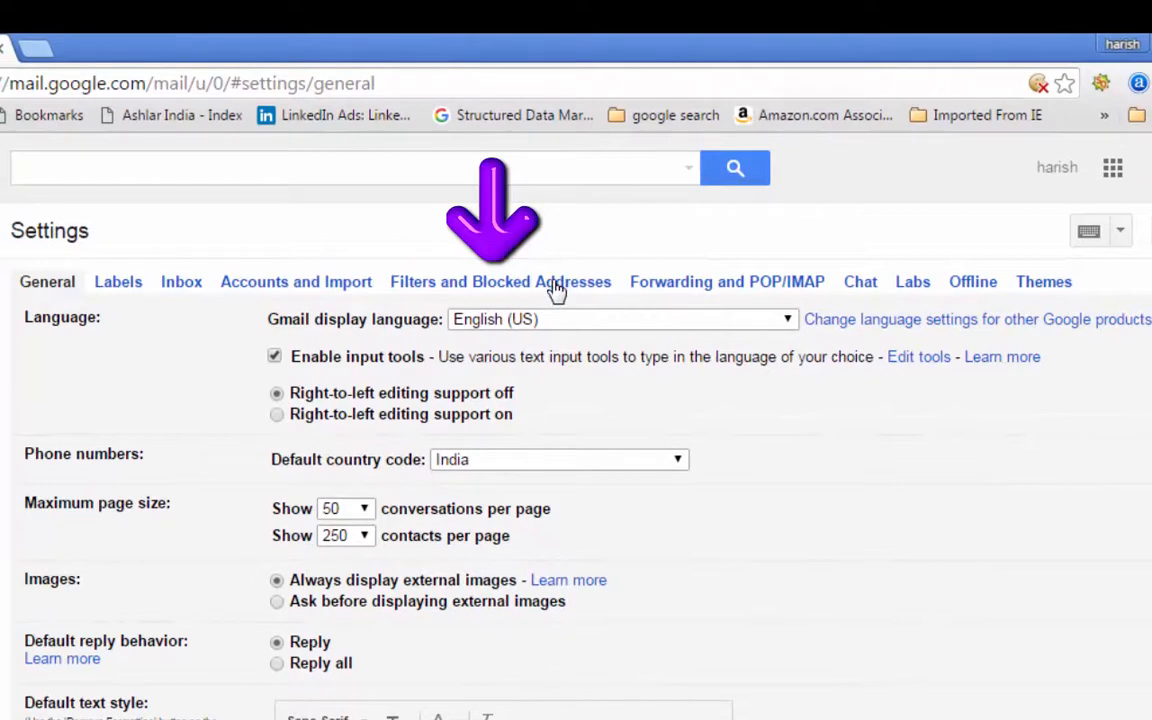
{"action": "left_click", "coordinate": [500, 281]}
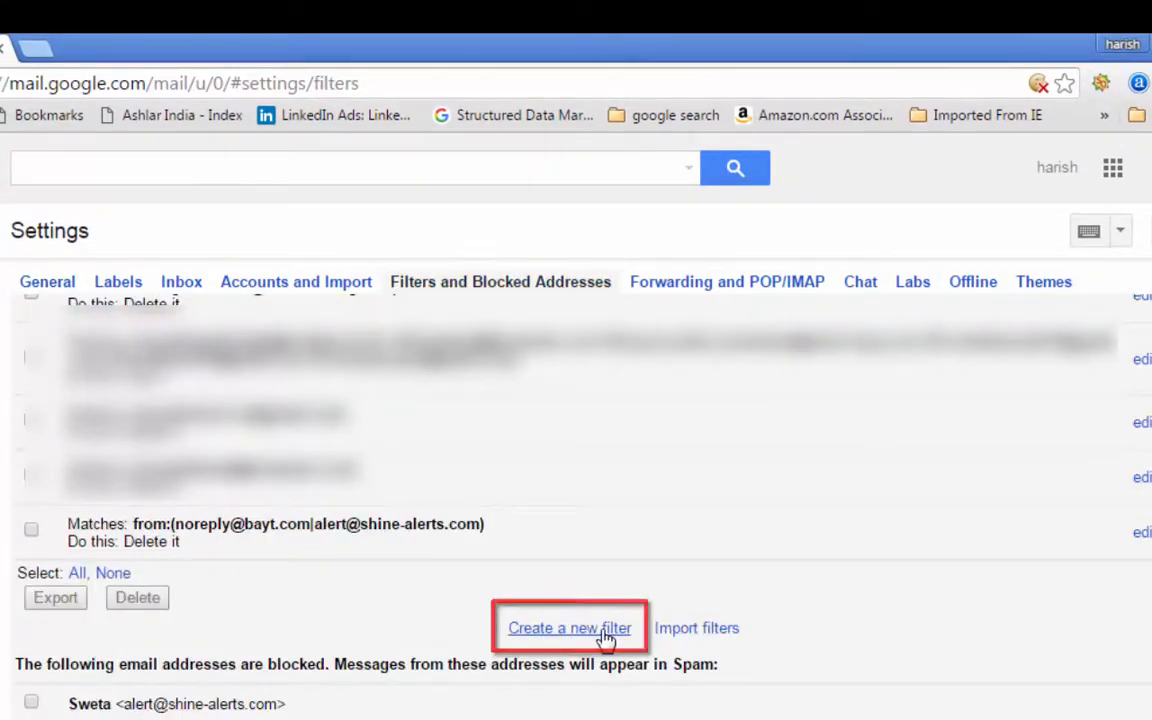
{"action": "left_click", "coordinate": [570, 628]}
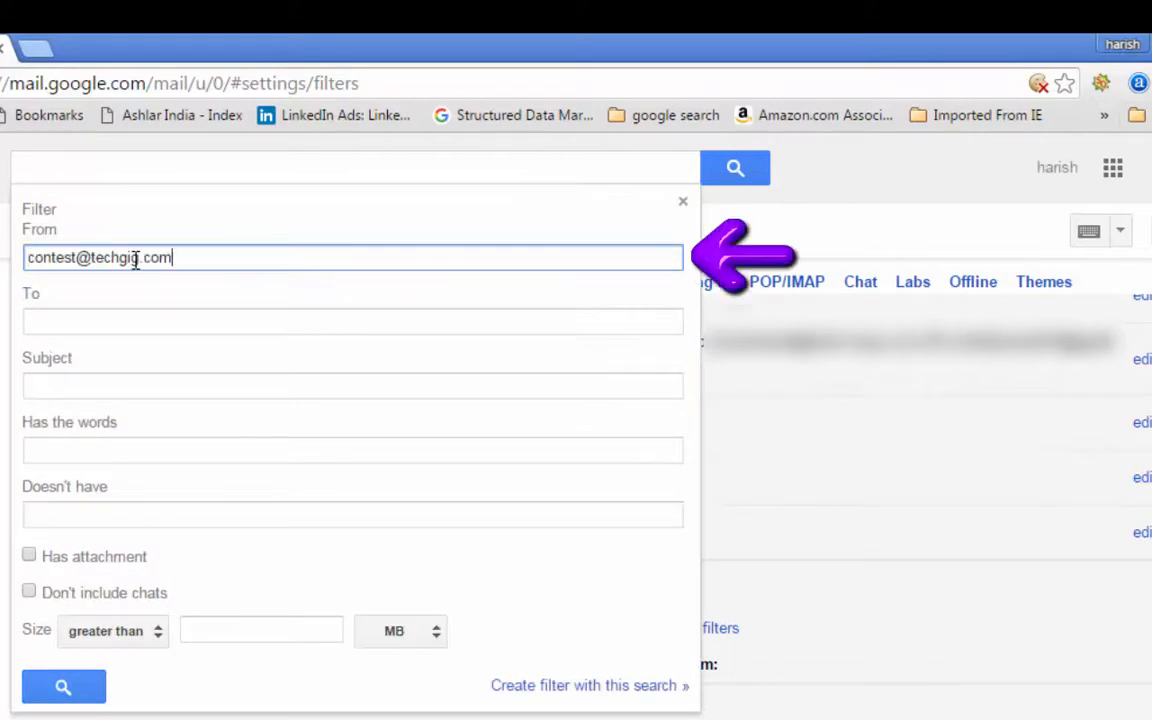
{"action": "mouse_move", "coordinate": [215, 257]}
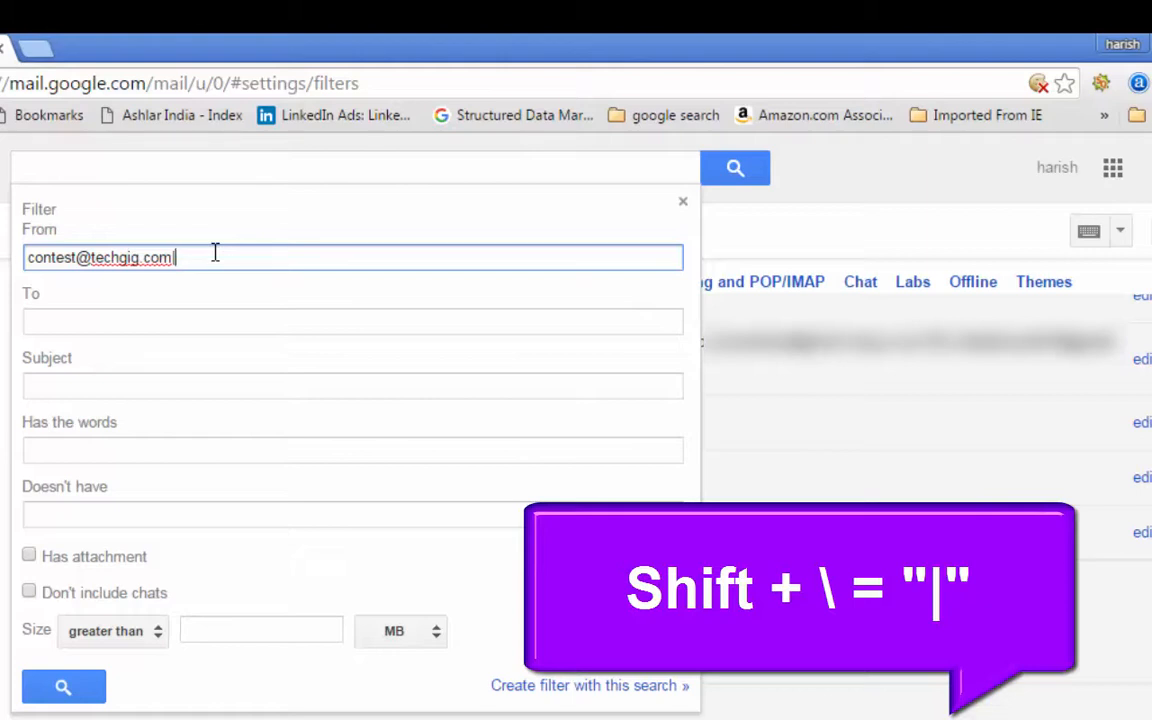
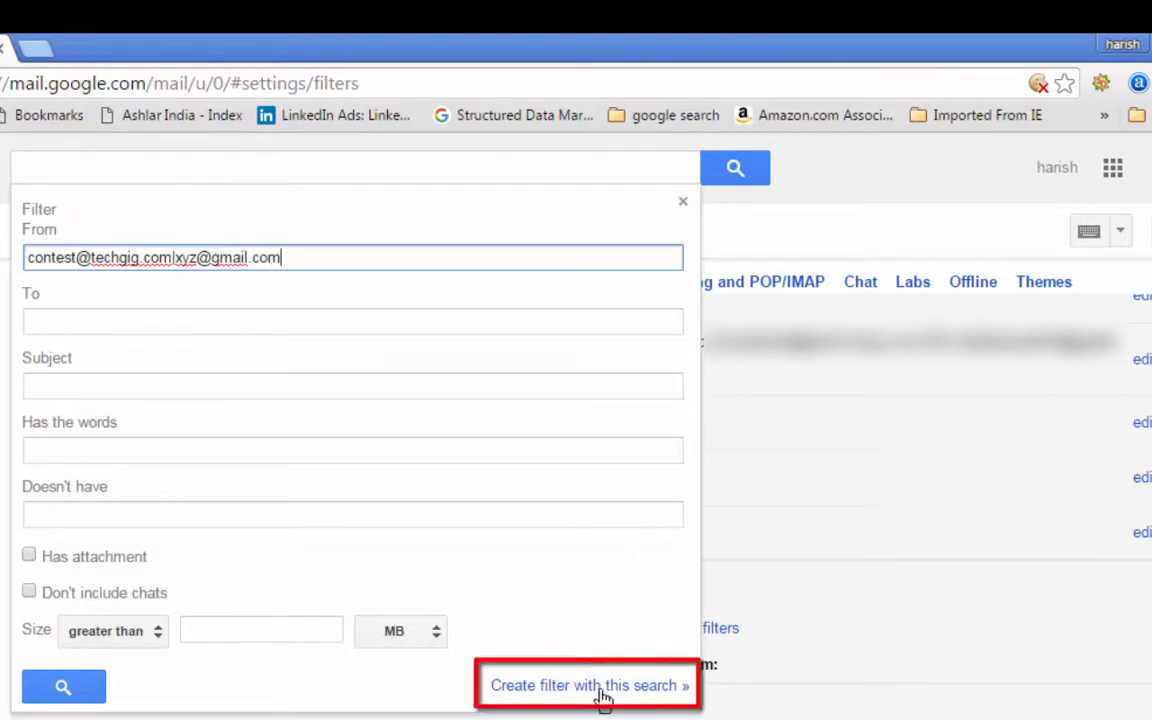
{"action": "left_click", "coordinate": [587, 685]}
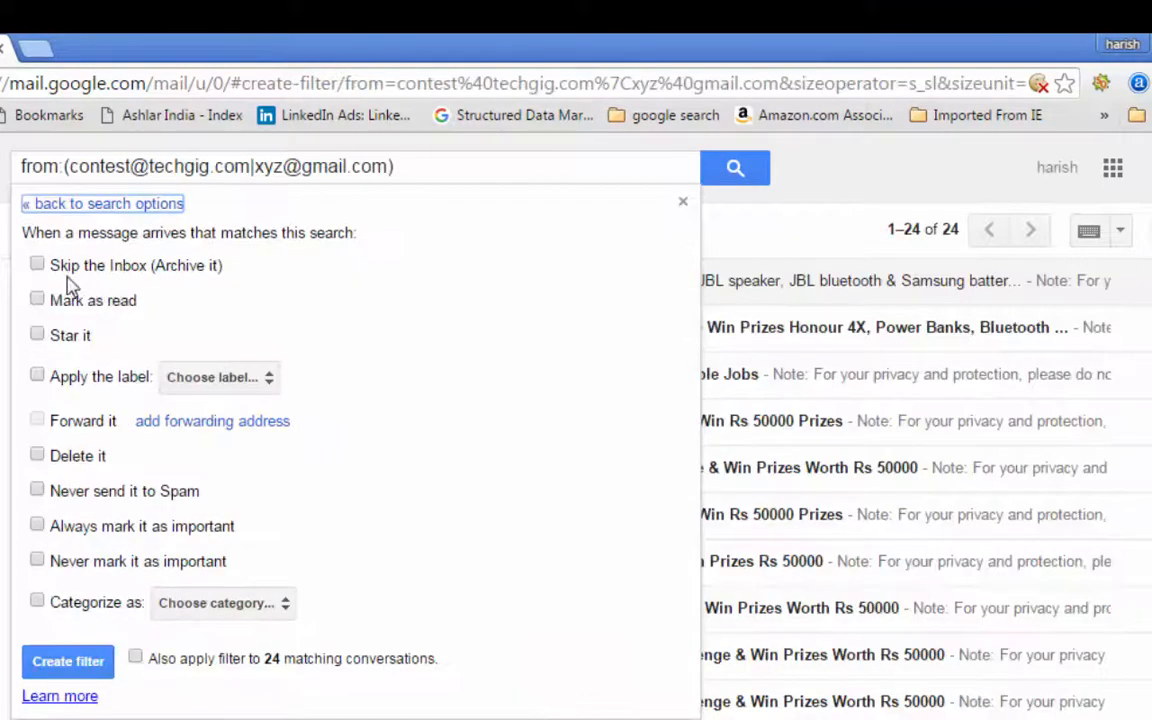
Set the filter to skip inbox and delete, apply to 24 conversations, and save.
{"action": "left_click", "coordinate": [37, 264]}
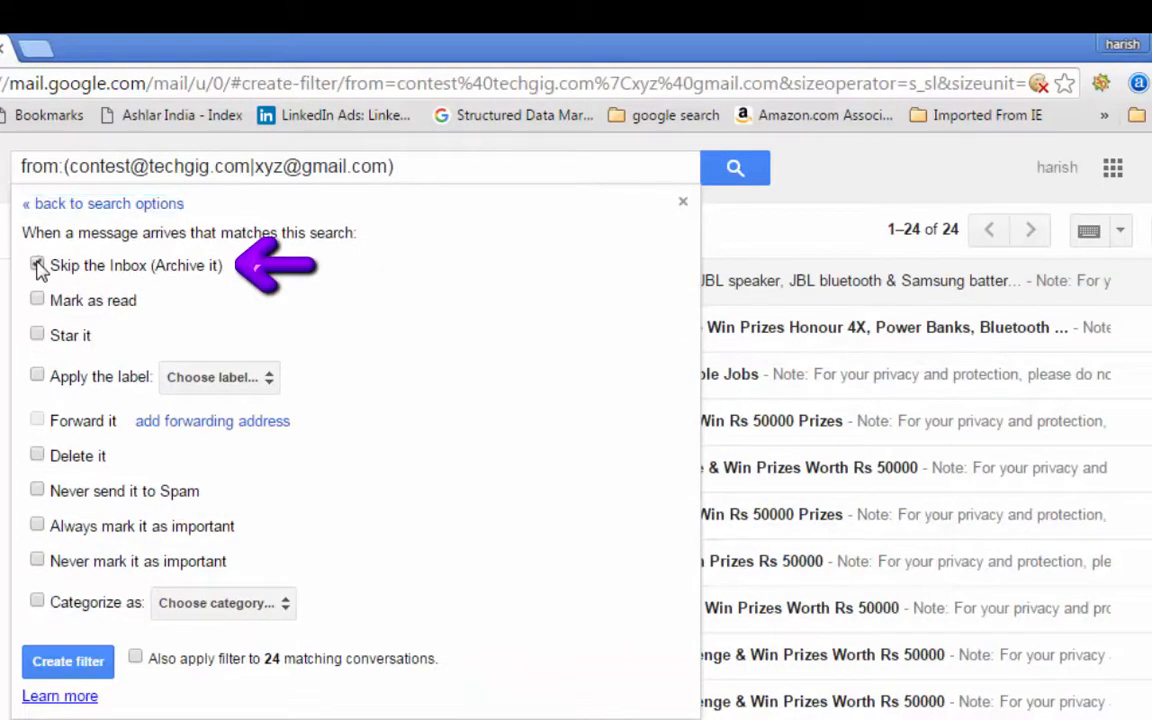
{"action": "left_click", "coordinate": [37, 265]}
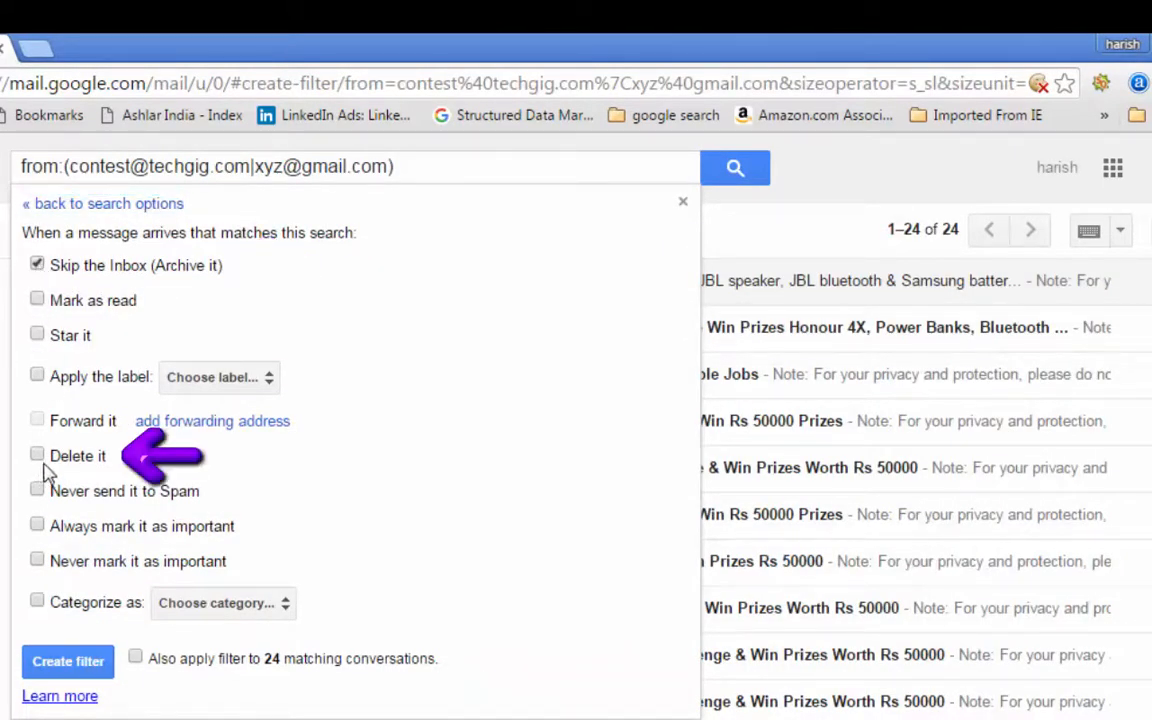
{"action": "left_click", "coordinate": [37, 455]}
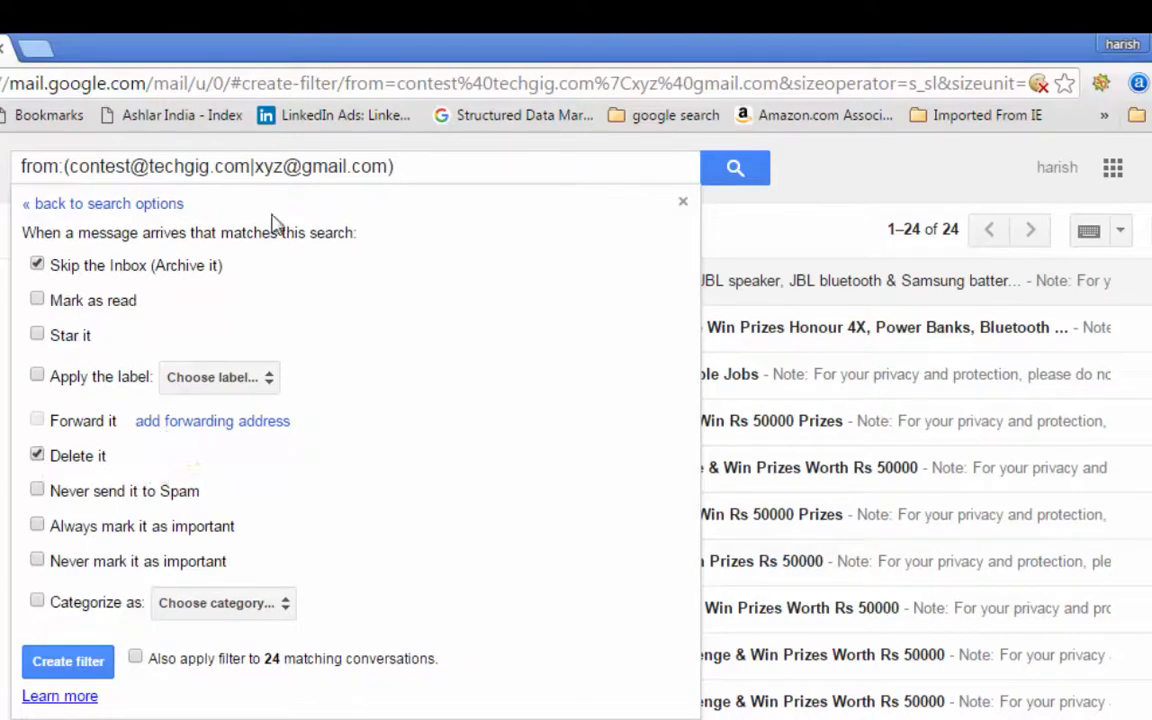
{"action": "mouse_move", "coordinate": [210, 150]}
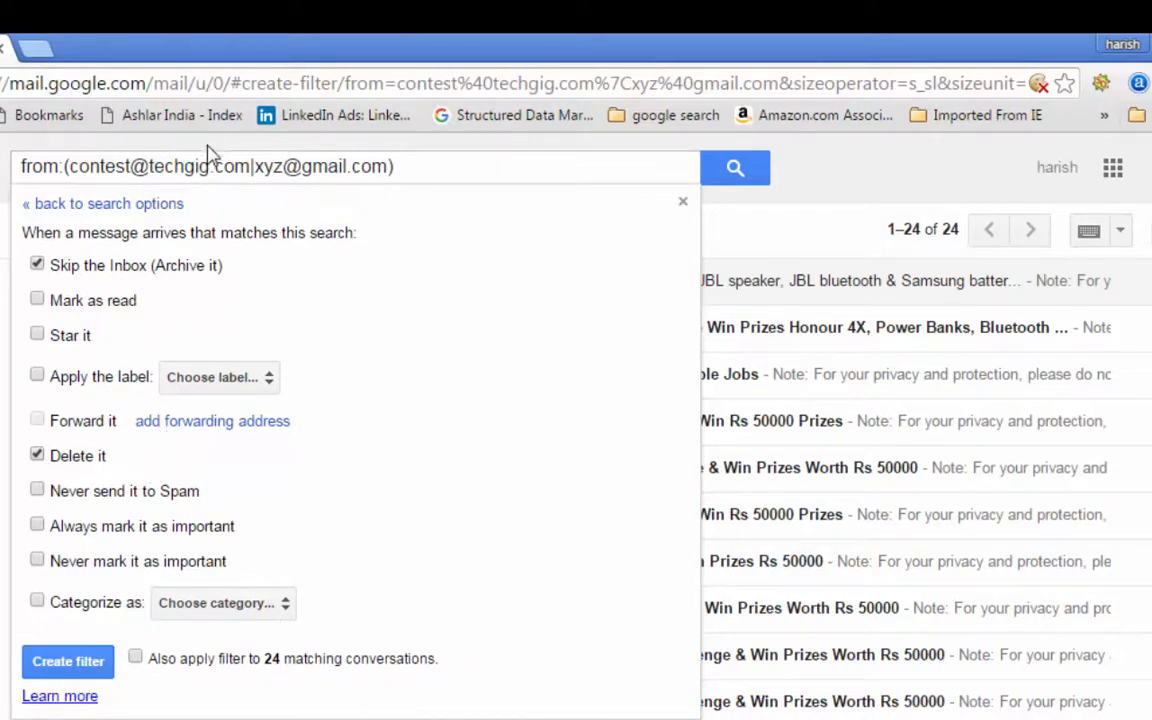
{"action": "mouse_move", "coordinate": [107, 278]}
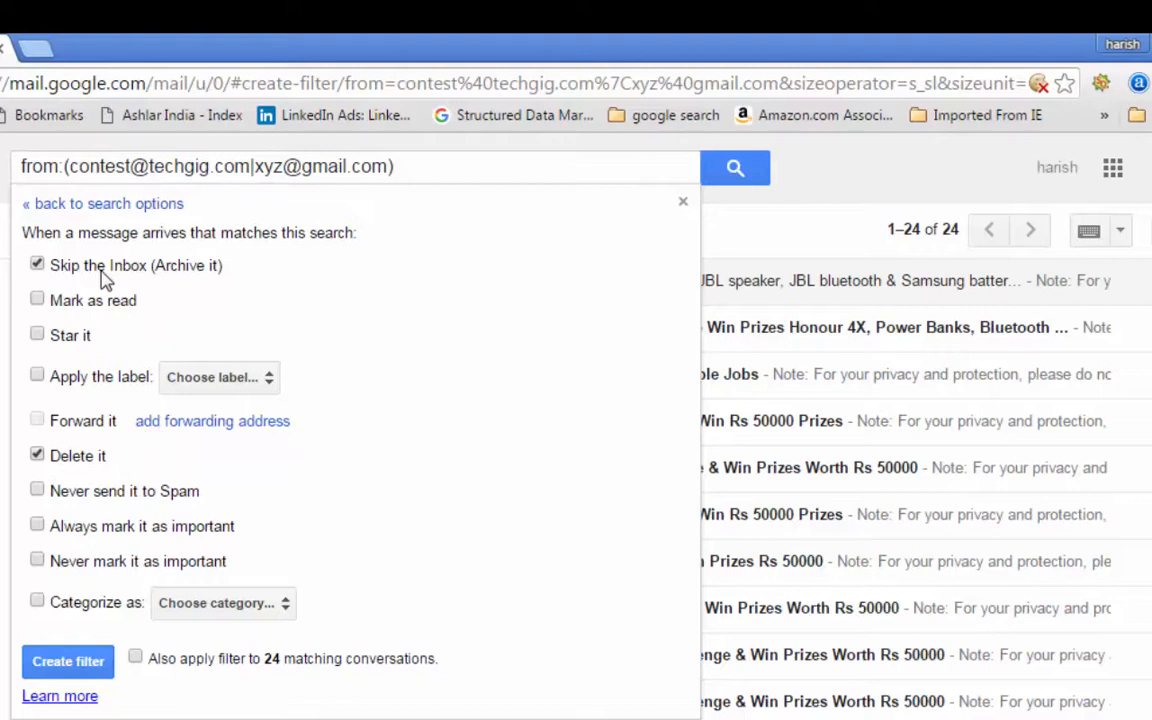
{"action": "mouse_move", "coordinate": [100, 467]}
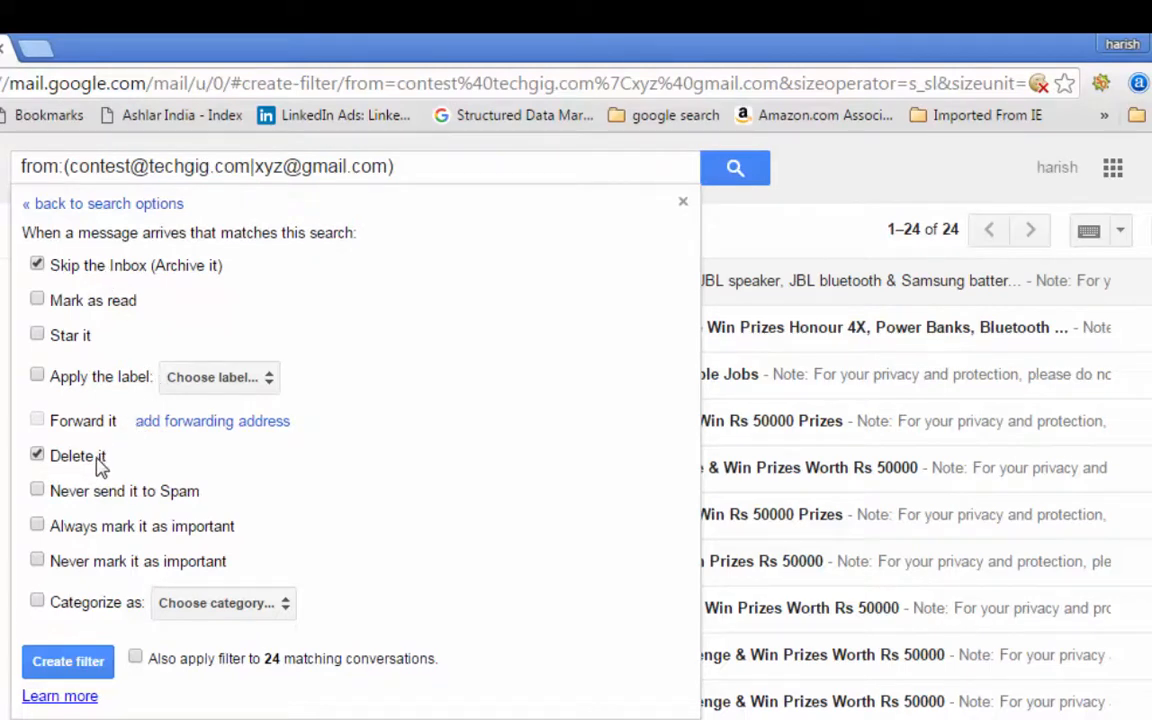
{"action": "left_click", "coordinate": [135, 657]}
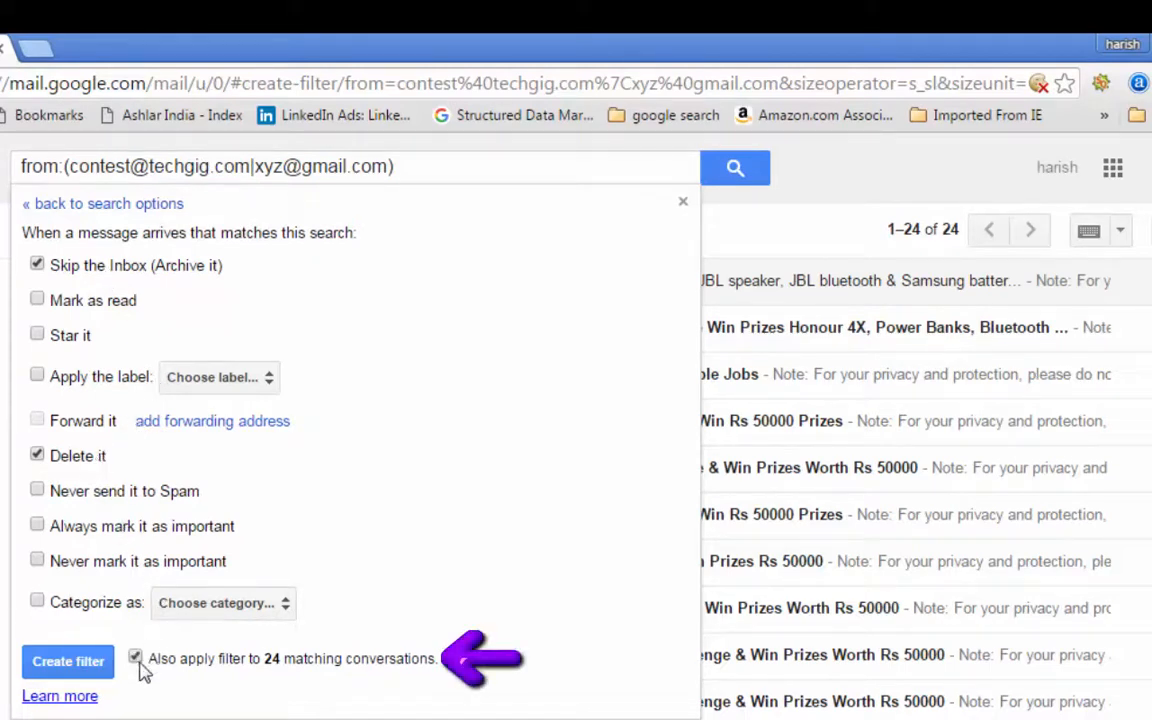
{"action": "mouse_move", "coordinate": [294, 683]}
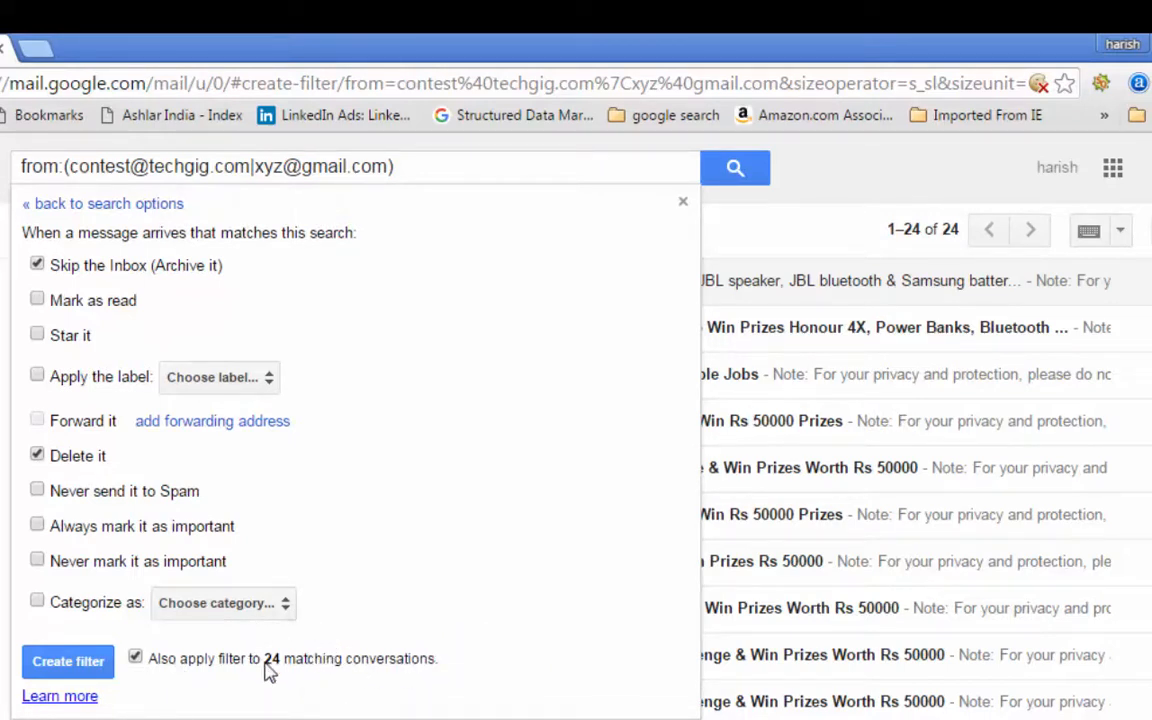
{"action": "mouse_move", "coordinate": [233, 258]}
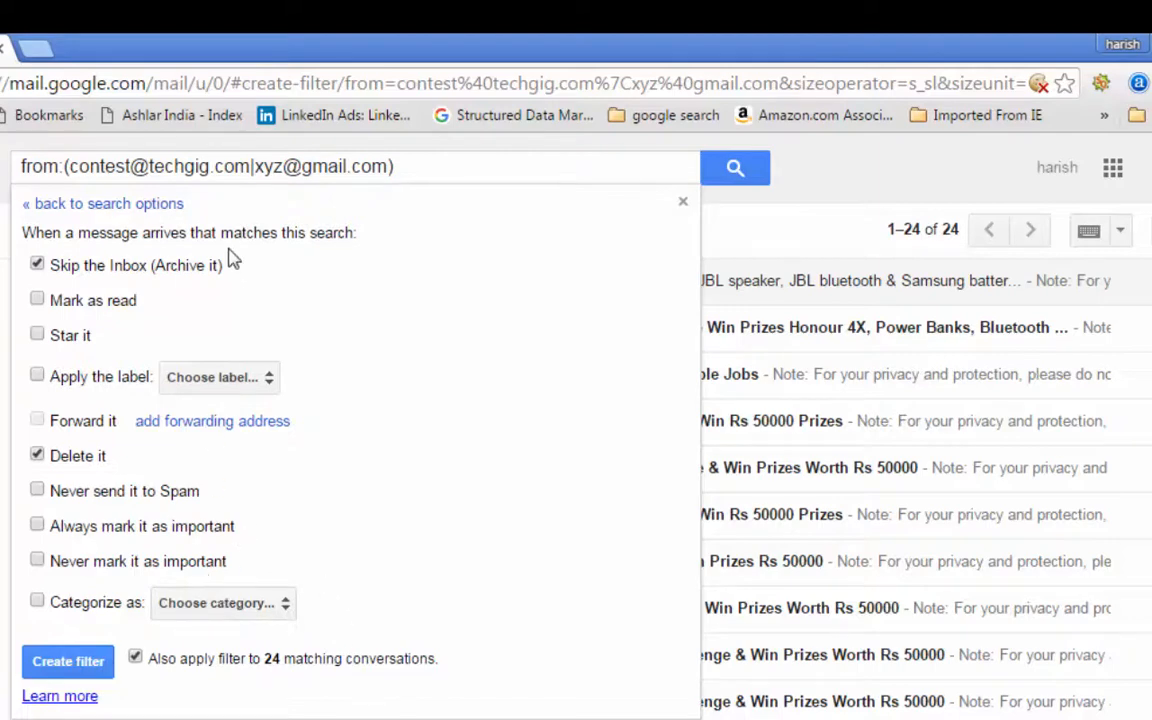
{"action": "mouse_move", "coordinate": [240, 519]}
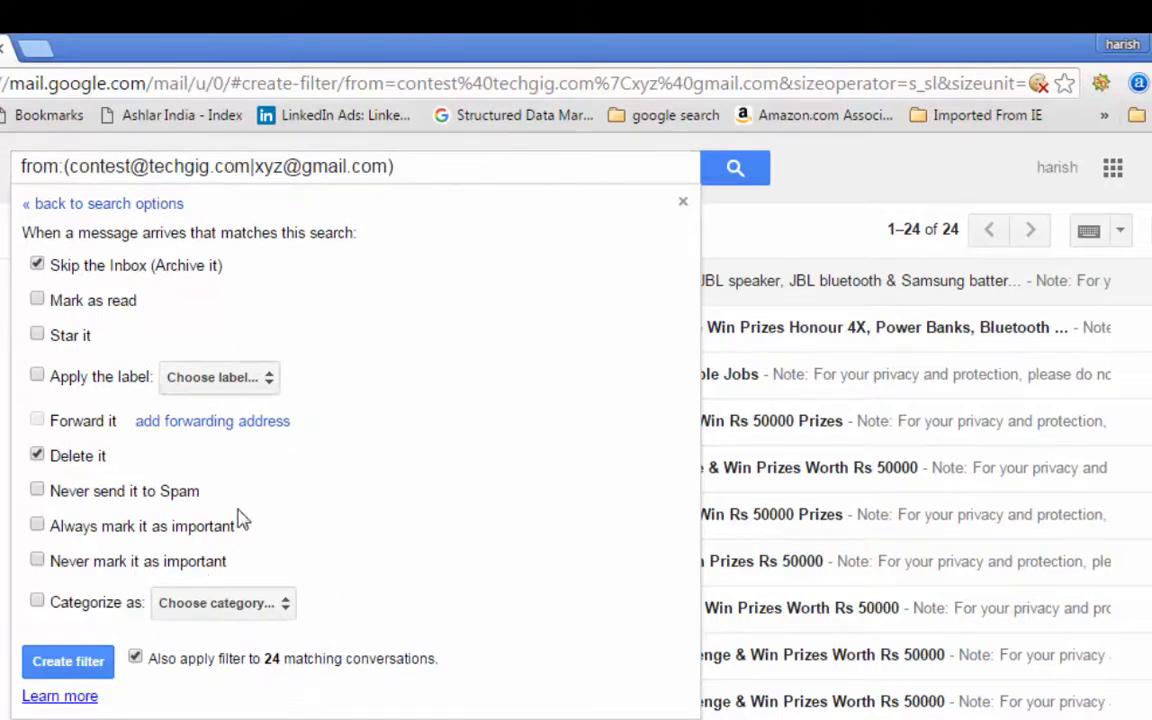
{"action": "left_click", "coordinate": [67, 661]}
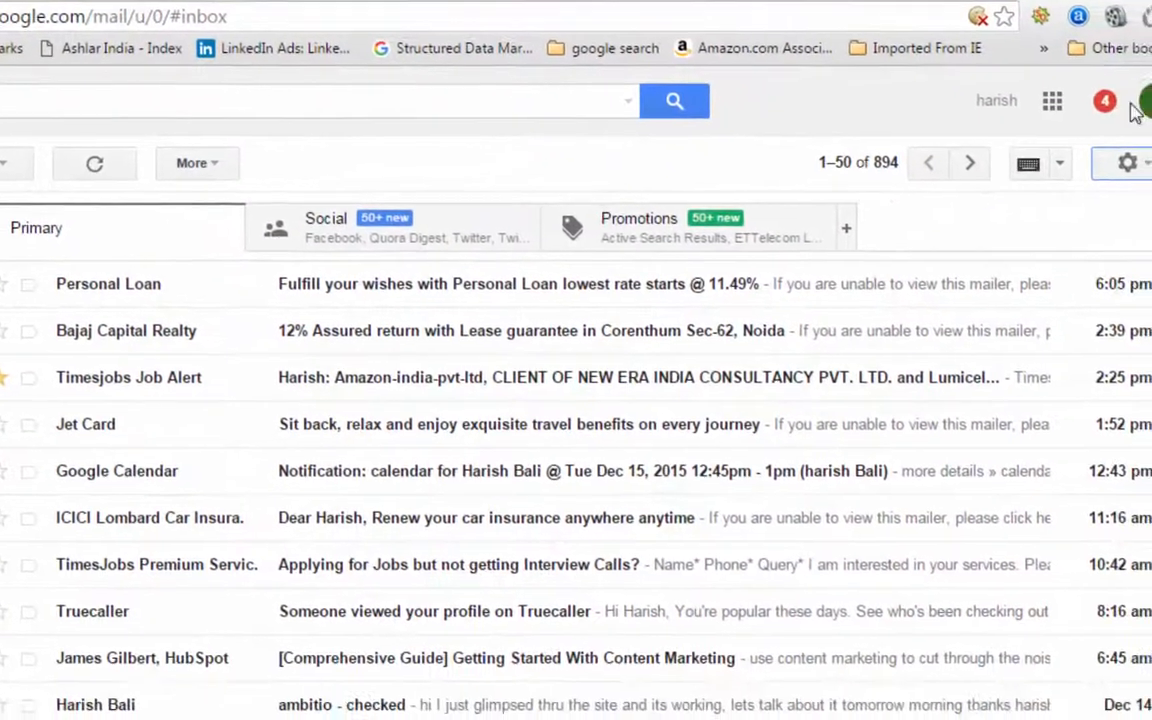
In Settings > Filters, delete the last techgig/xyz filter and confirm with OK.
{"action": "left_click", "coordinate": [1127, 162]}
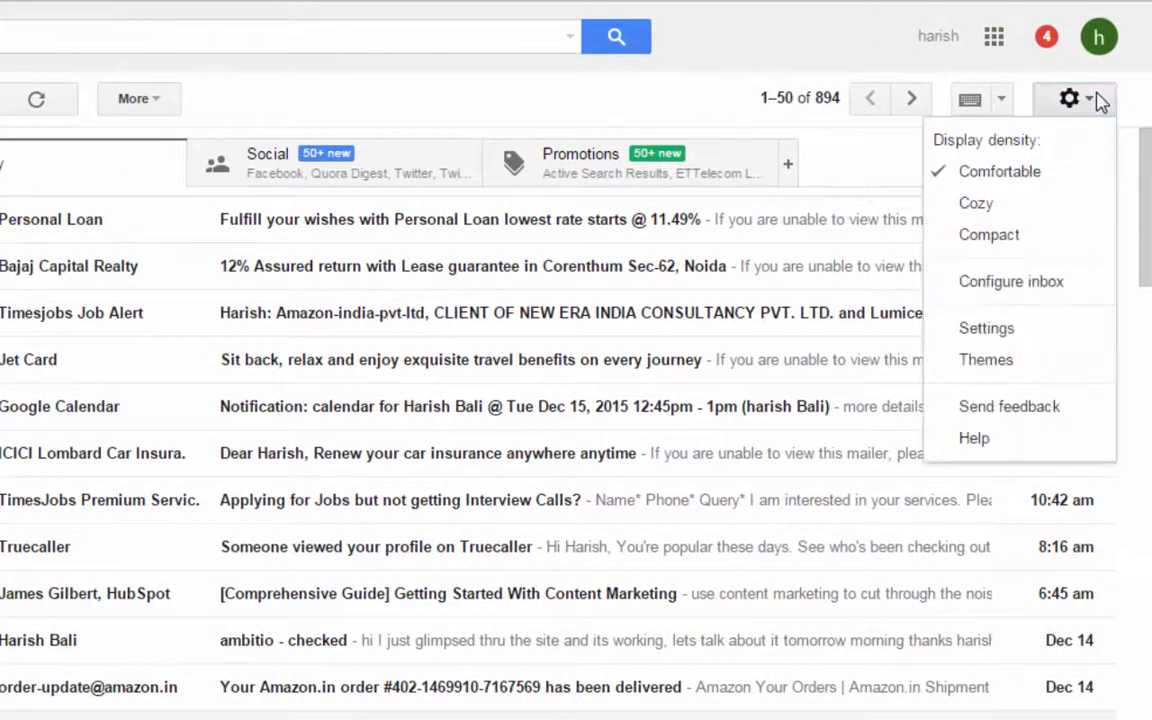
{"action": "left_click", "coordinate": [986, 327]}
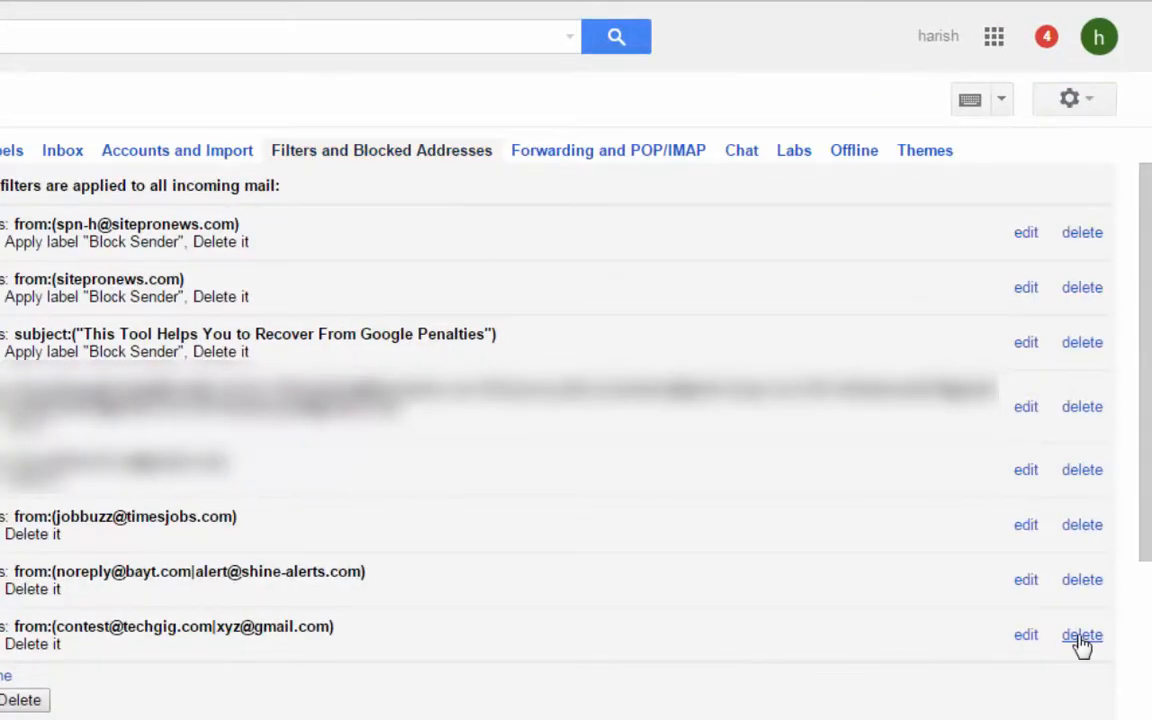
{"action": "left_click", "coordinate": [1081, 635]}
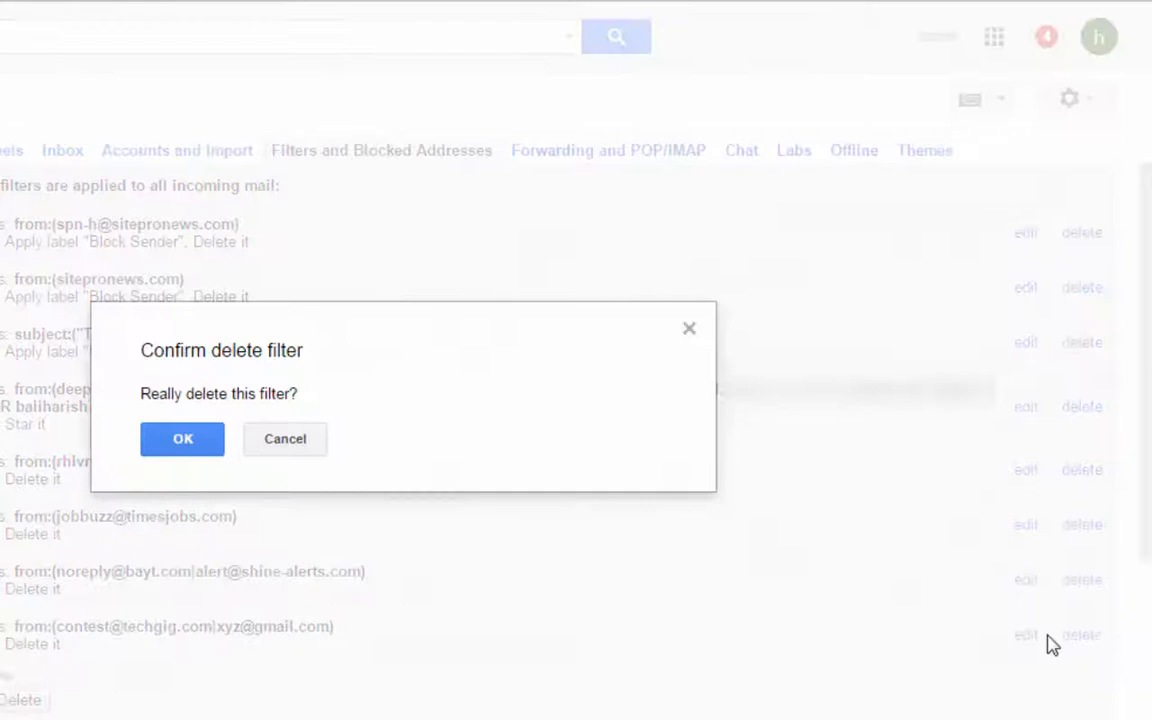
{"action": "left_click", "coordinate": [182, 439]}
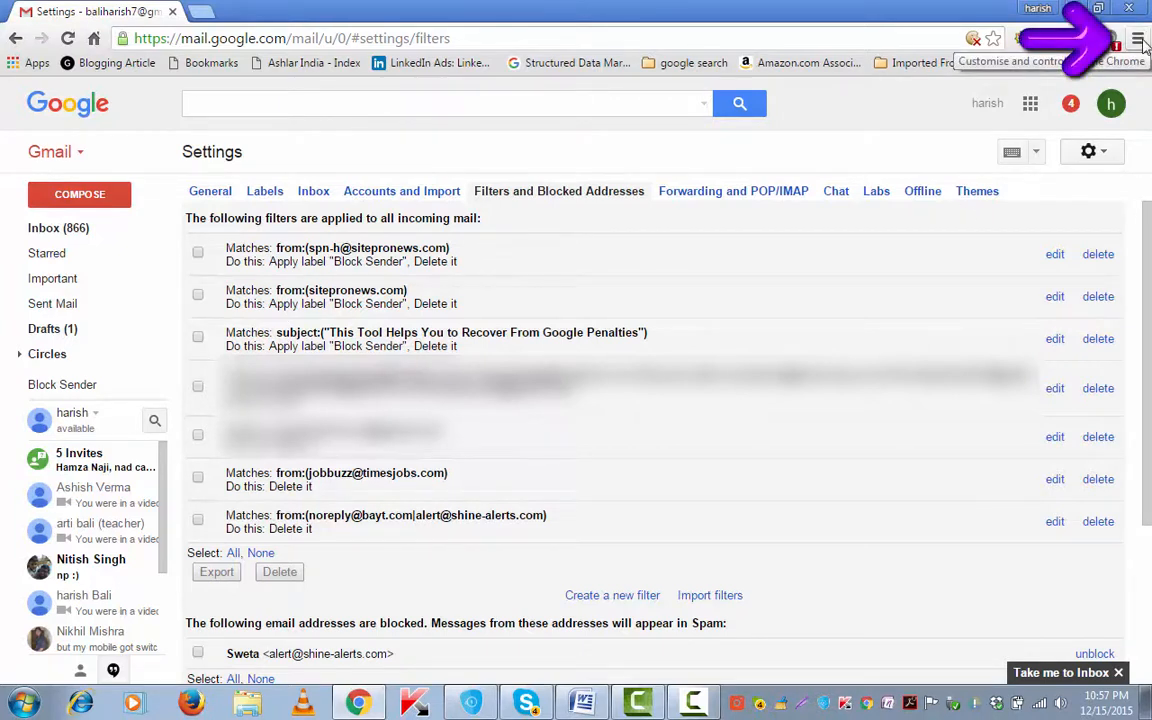
From Chrome Extensions, open Get more extensions and search the Web Store for 'spam'.
{"action": "left_click", "coordinate": [1137, 38]}
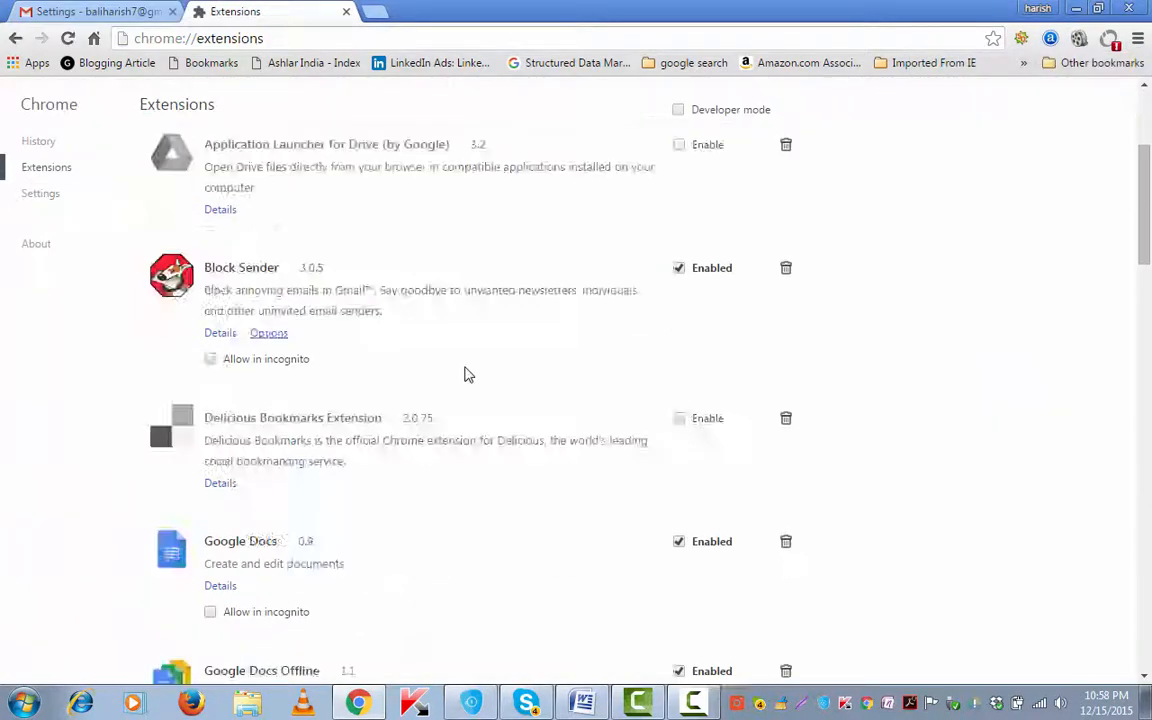
{"action": "scroll", "scroll_direction": "down", "scroll_amount": 3}
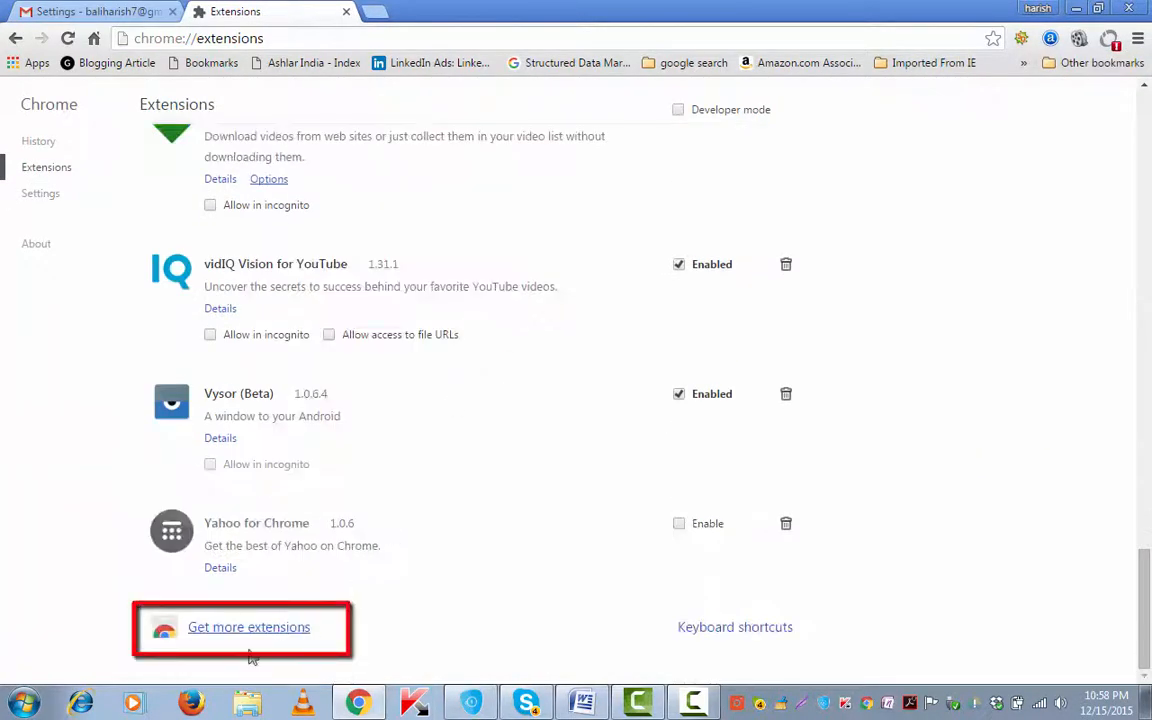
{"action": "left_click", "coordinate": [248, 627]}
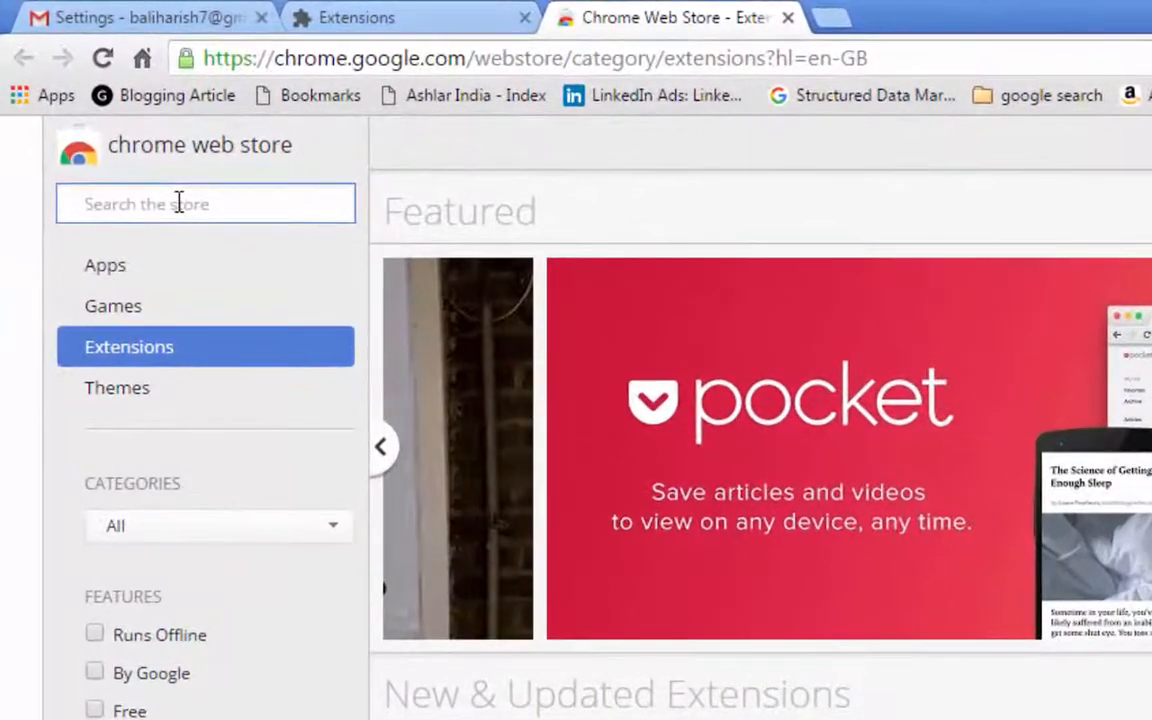
{"action": "type", "text": "spam"}
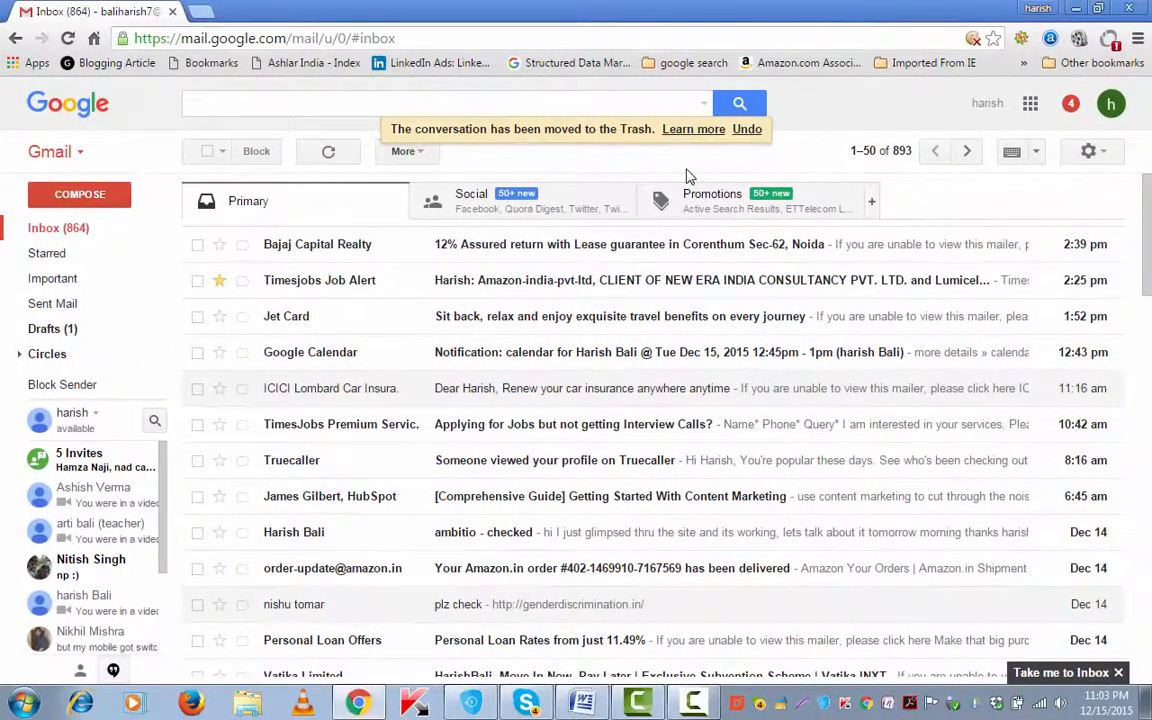
Open the Bajaj Capital Realty email and choose Blocked Emails from the Block dropdown.
{"action": "left_click", "coordinate": [317, 244]}
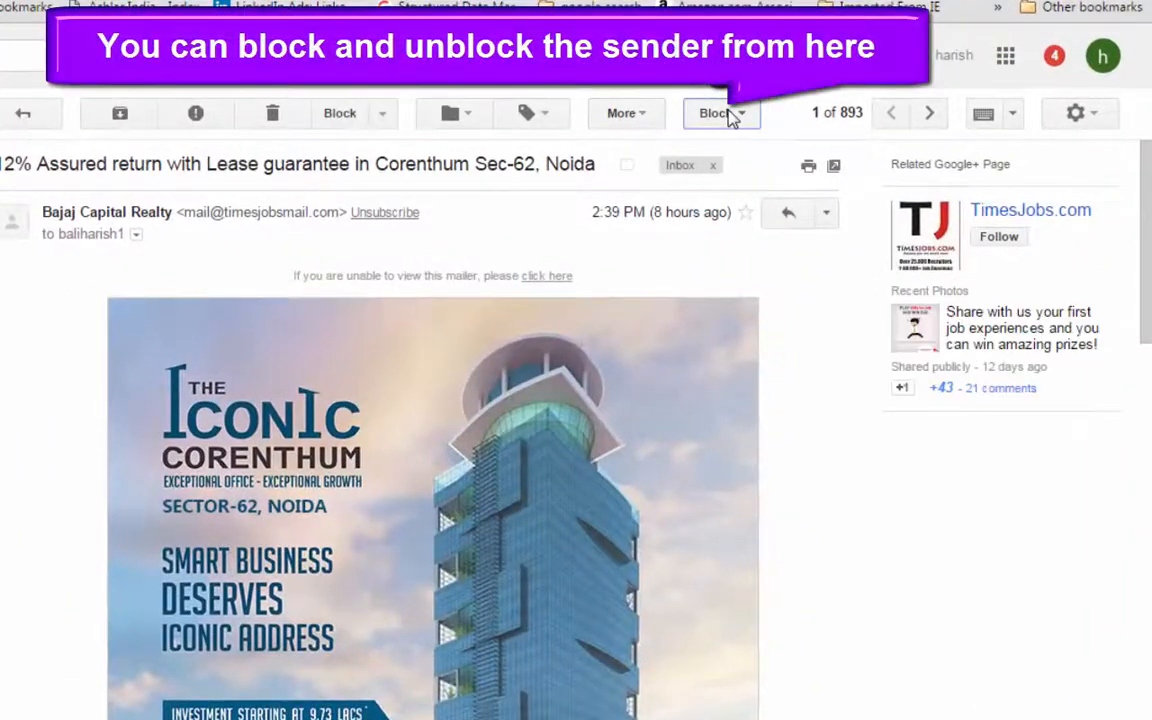
{"action": "left_click", "coordinate": [741, 112]}
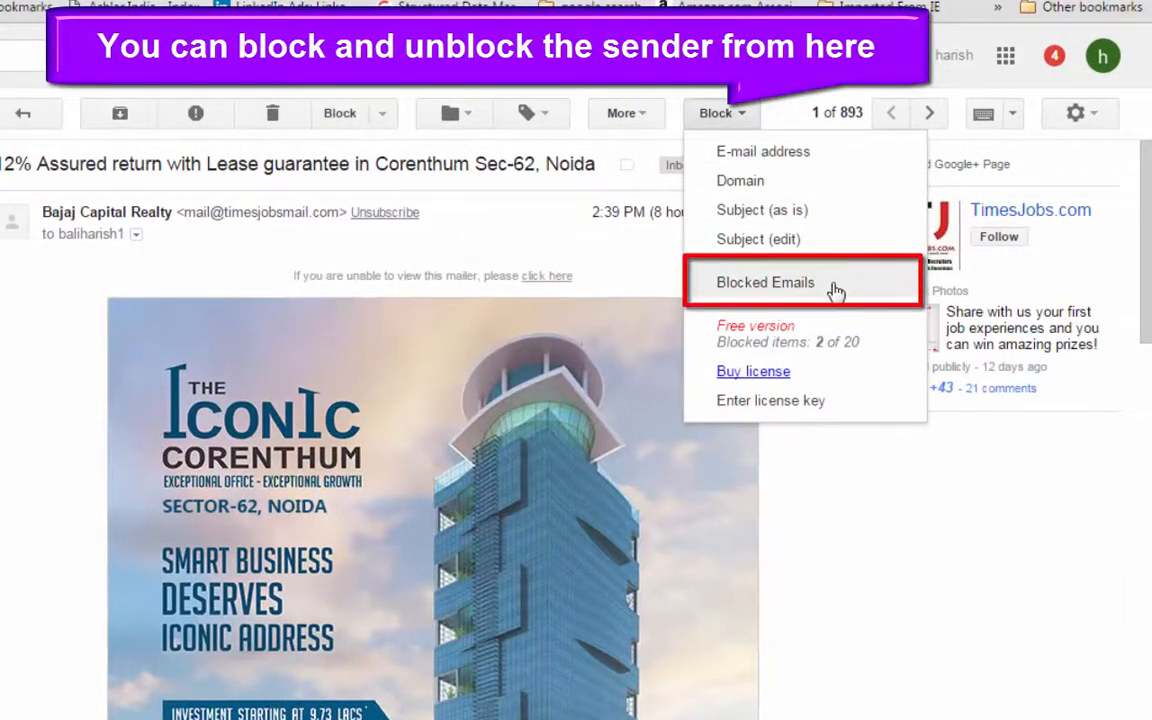
{"action": "left_click", "coordinate": [765, 282]}
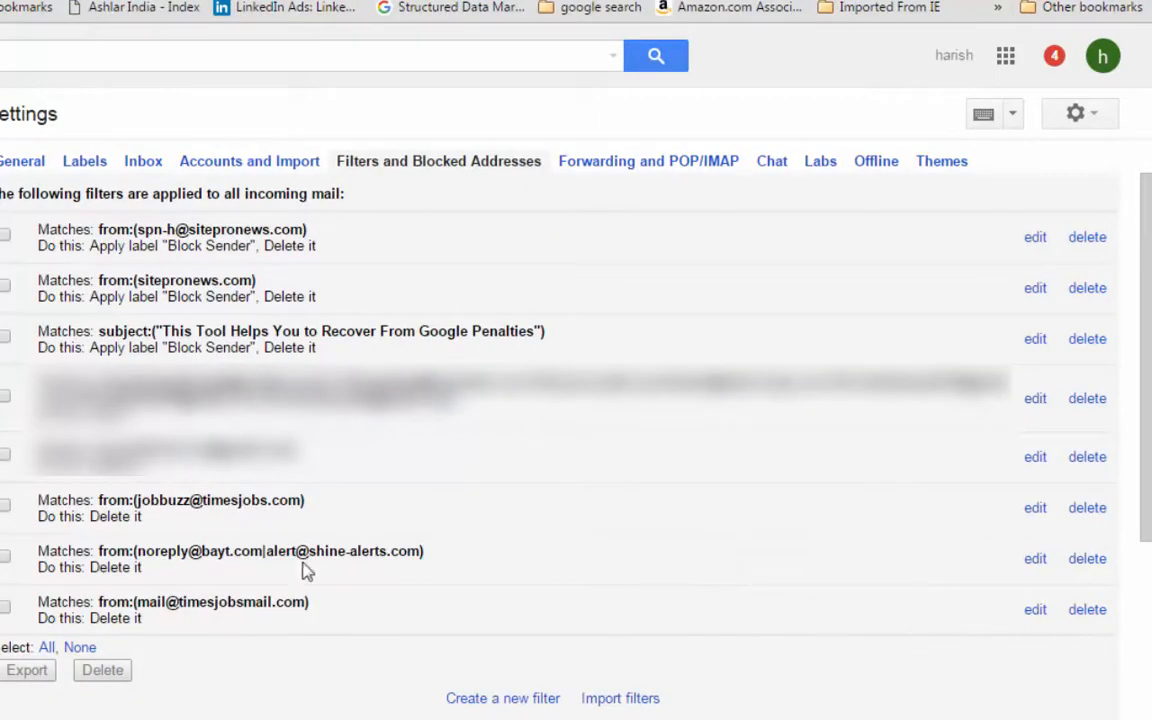
{"action": "left_click", "coordinate": [6, 556]}
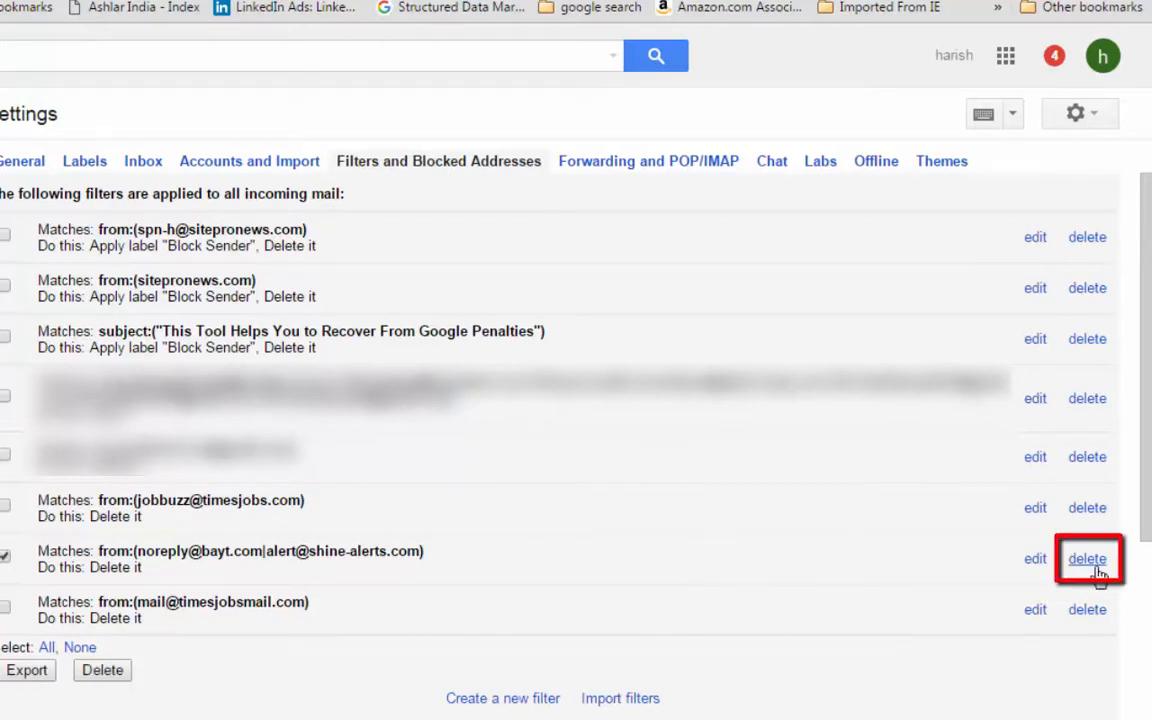
{"action": "left_click", "coordinate": [1087, 558]}
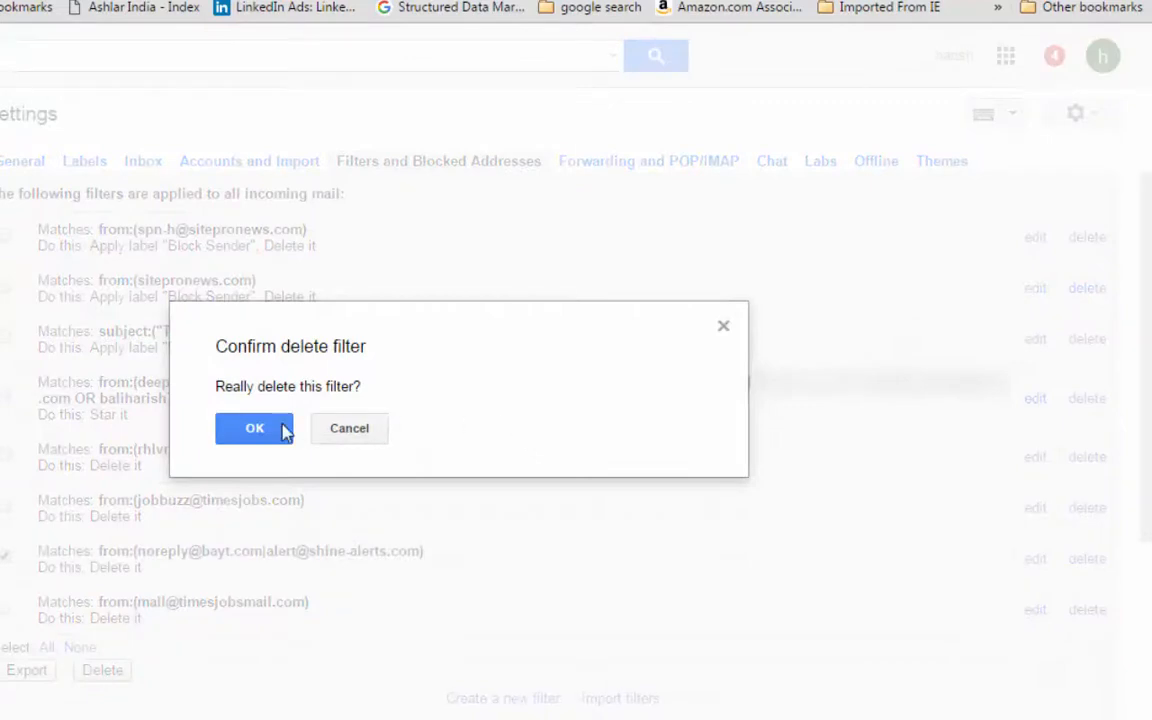
{"action": "left_click", "coordinate": [254, 428]}
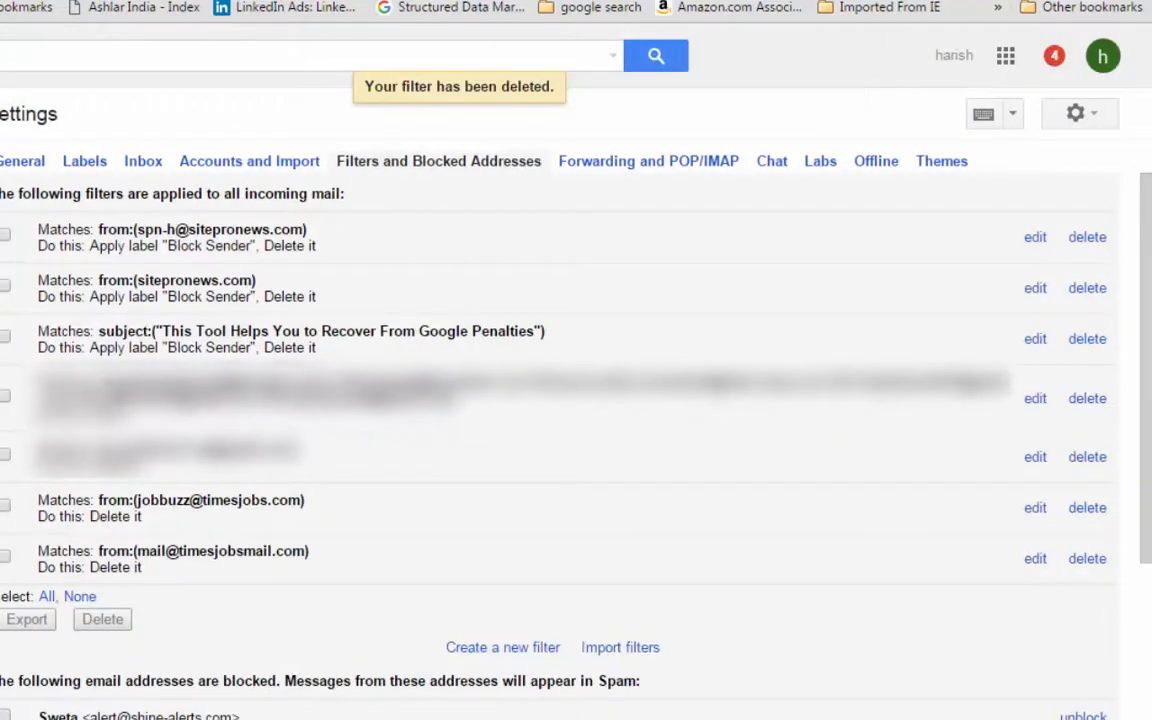